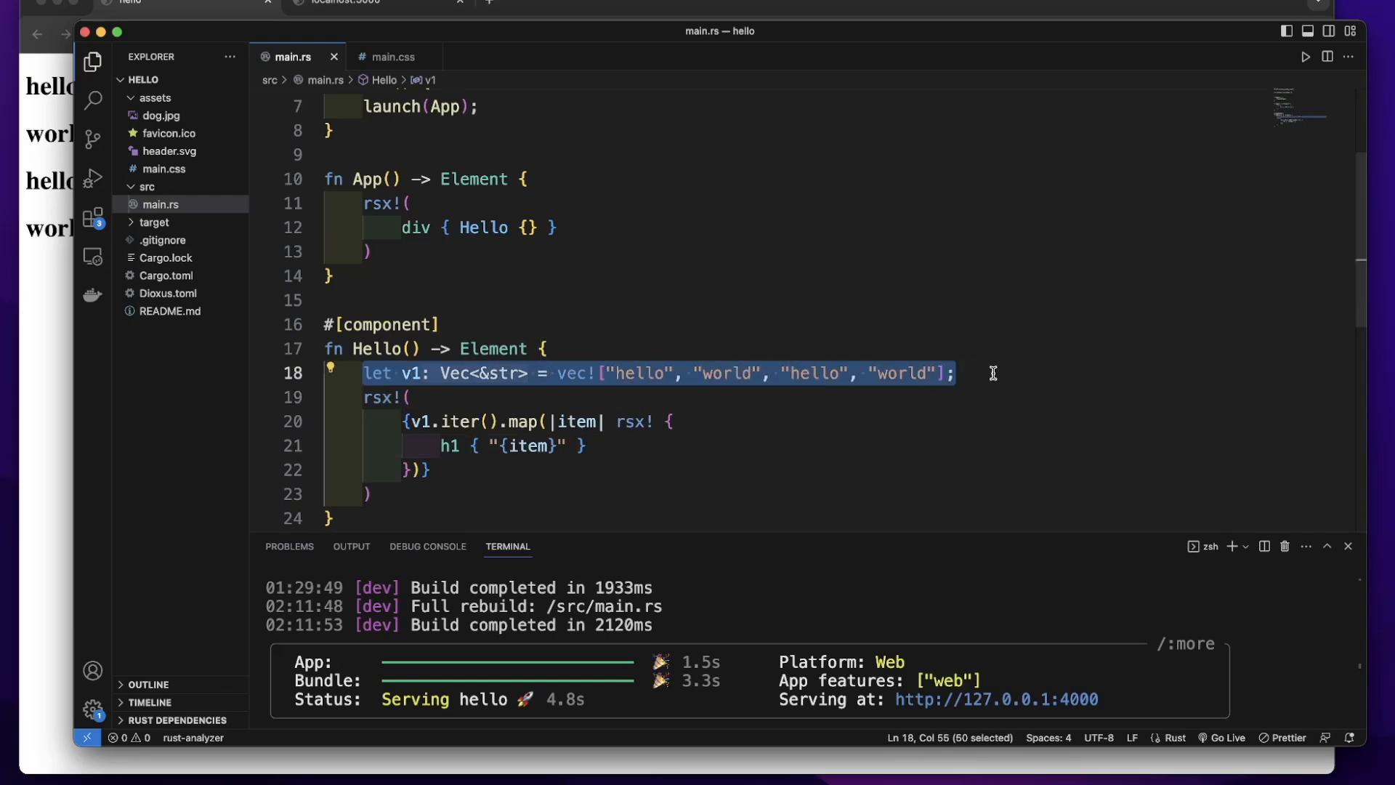
Step: Replace the word-list line with let mut message = use_signal(|| String::from(""))
key("Delete")
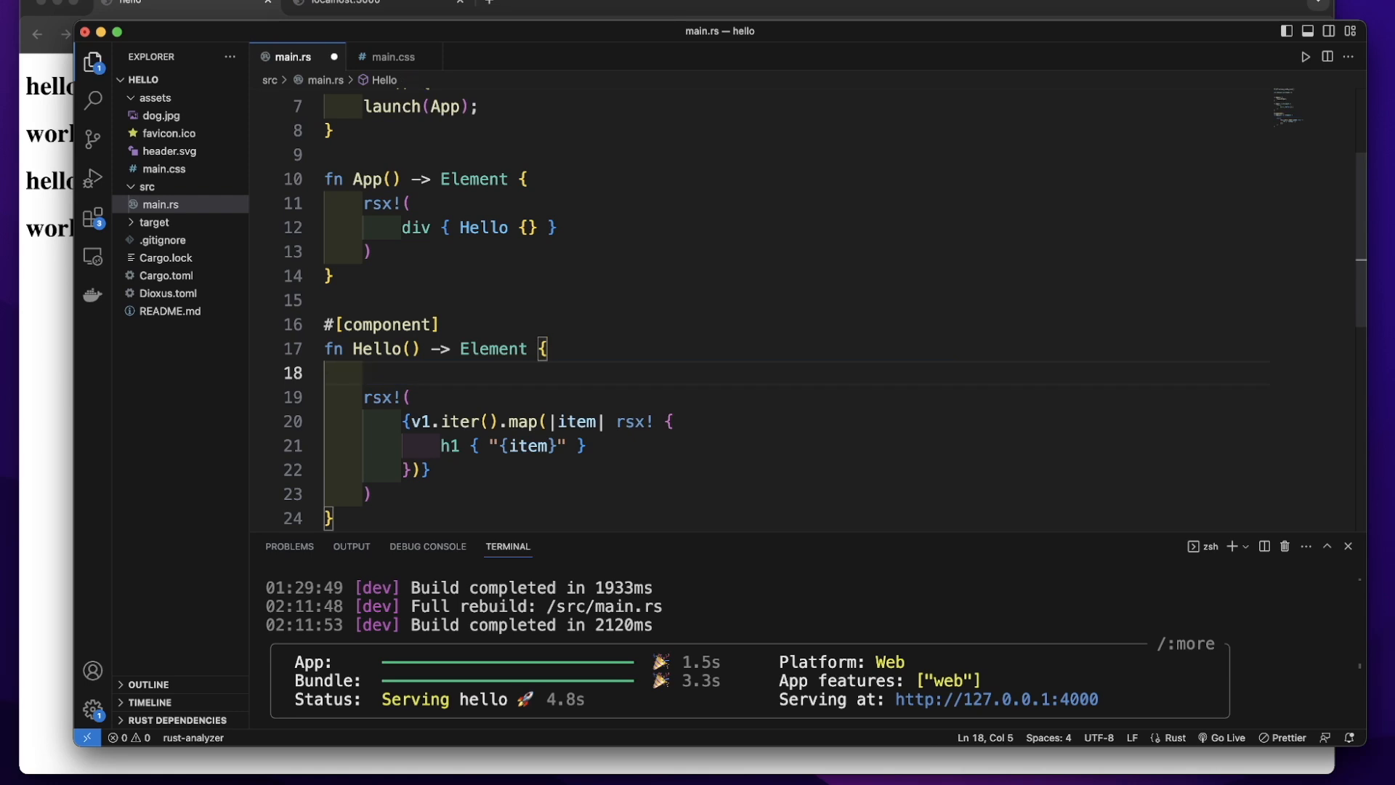
type("let mut")
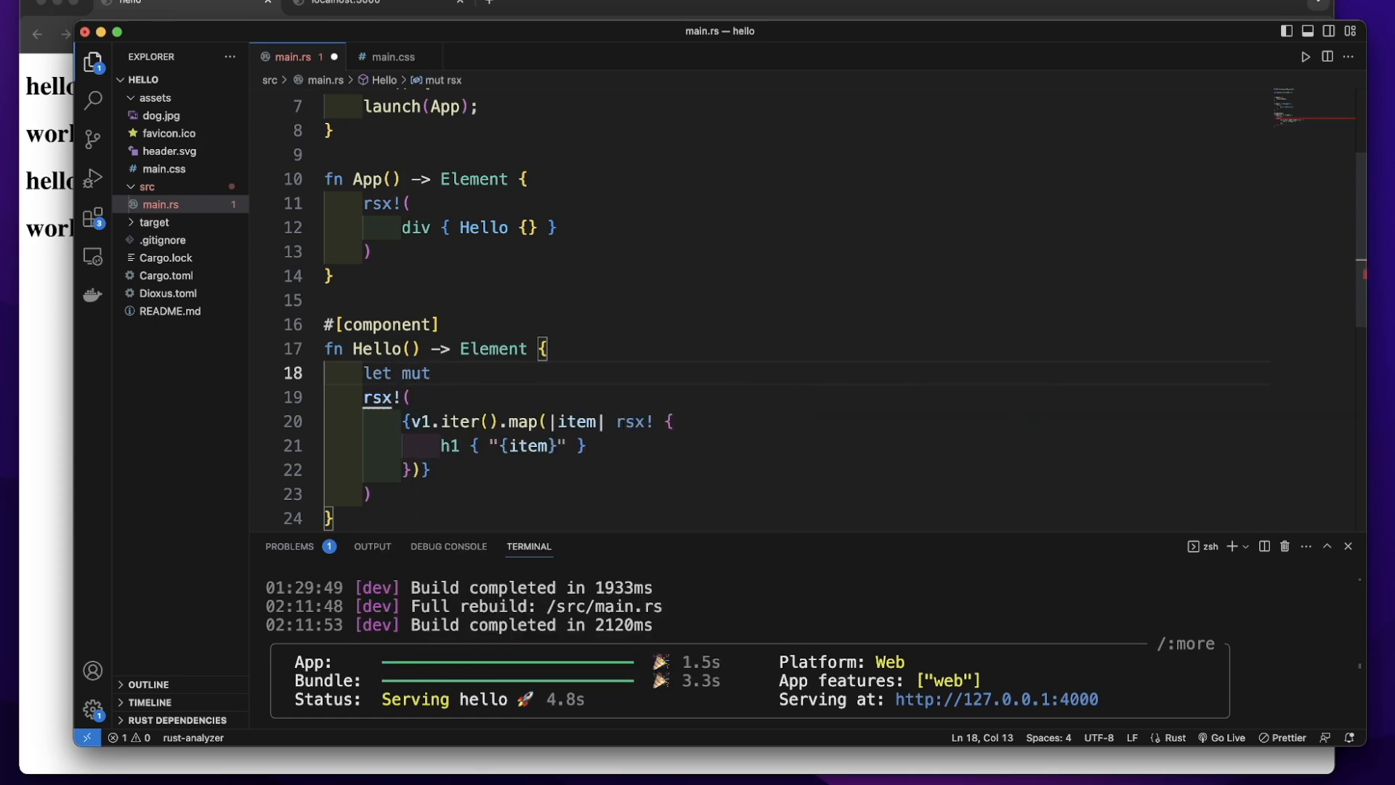
type("message =")
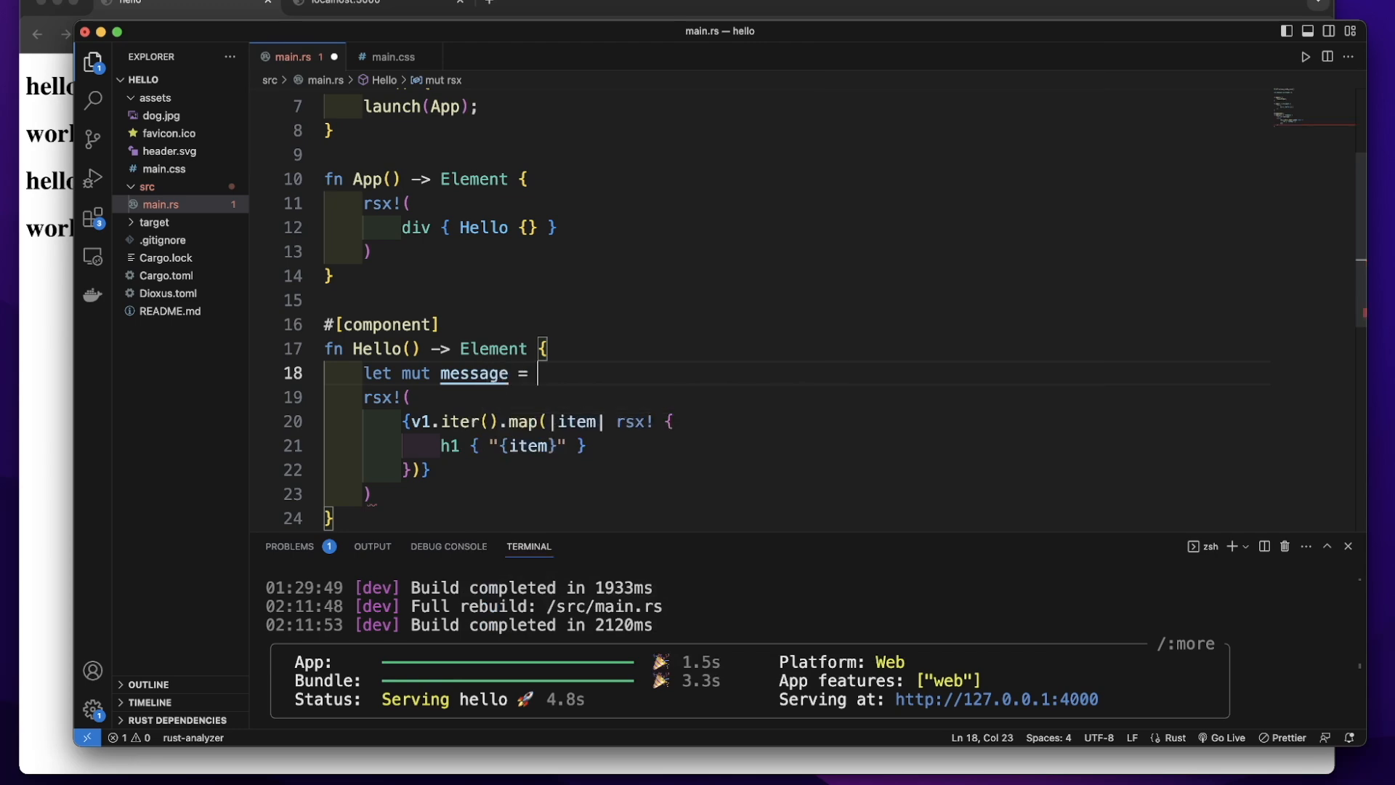
type("use_signal(f")
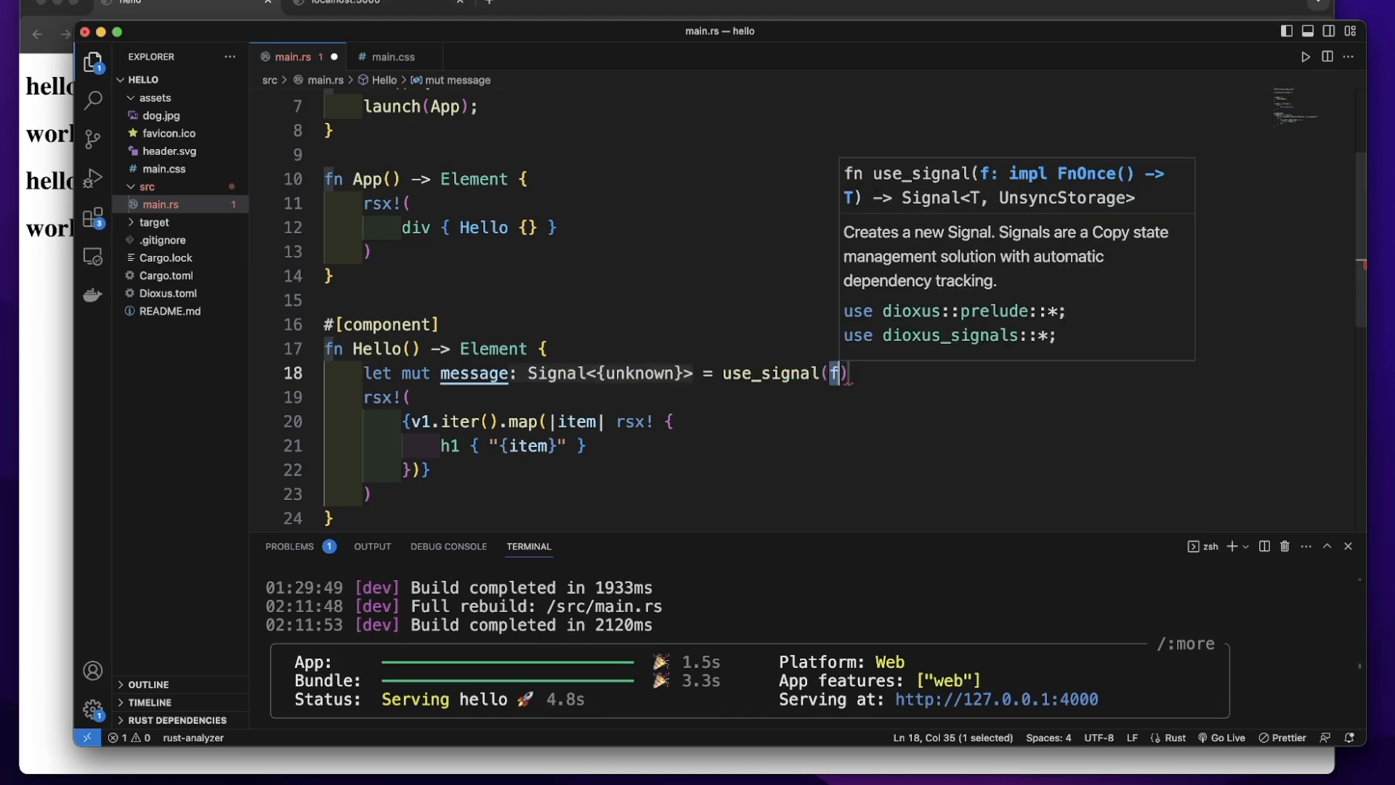
type("||")
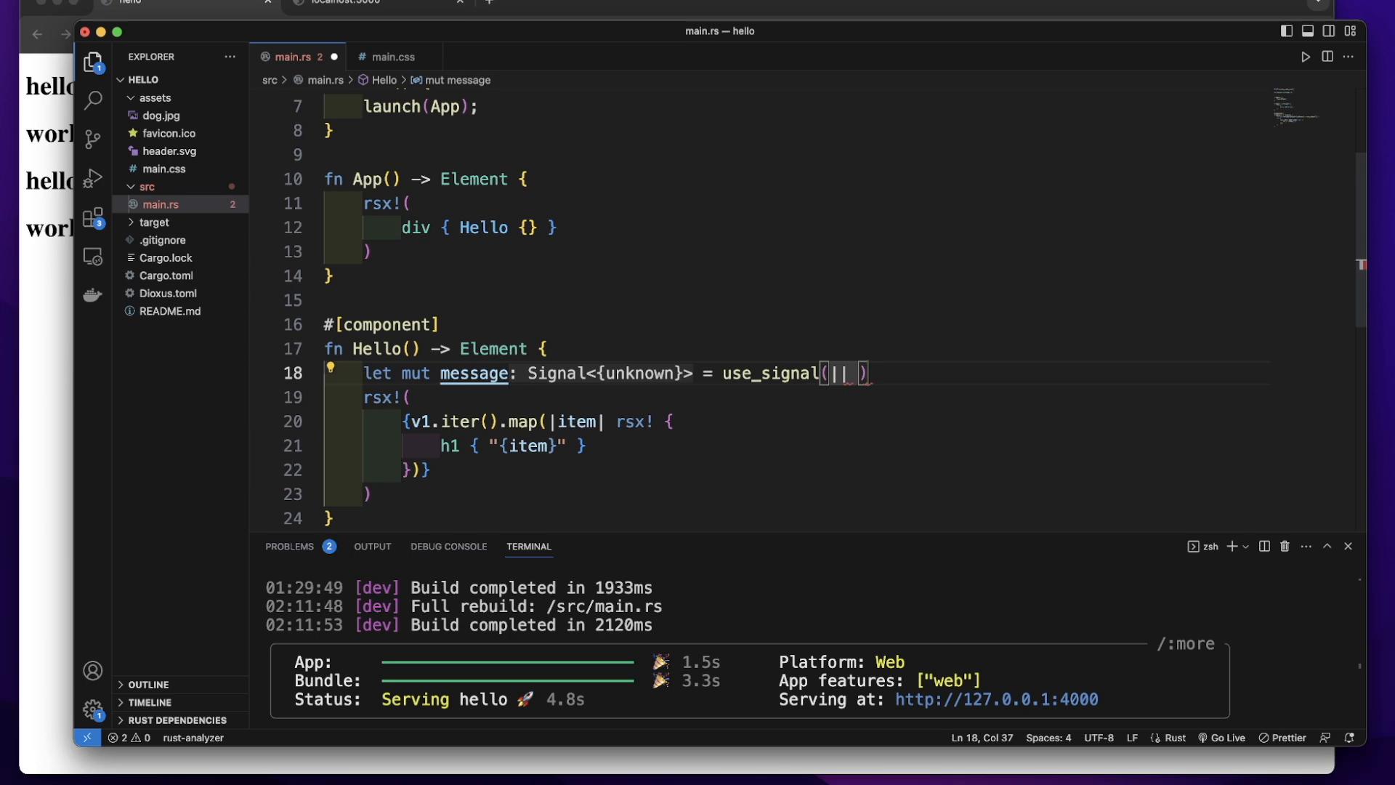
type("String")
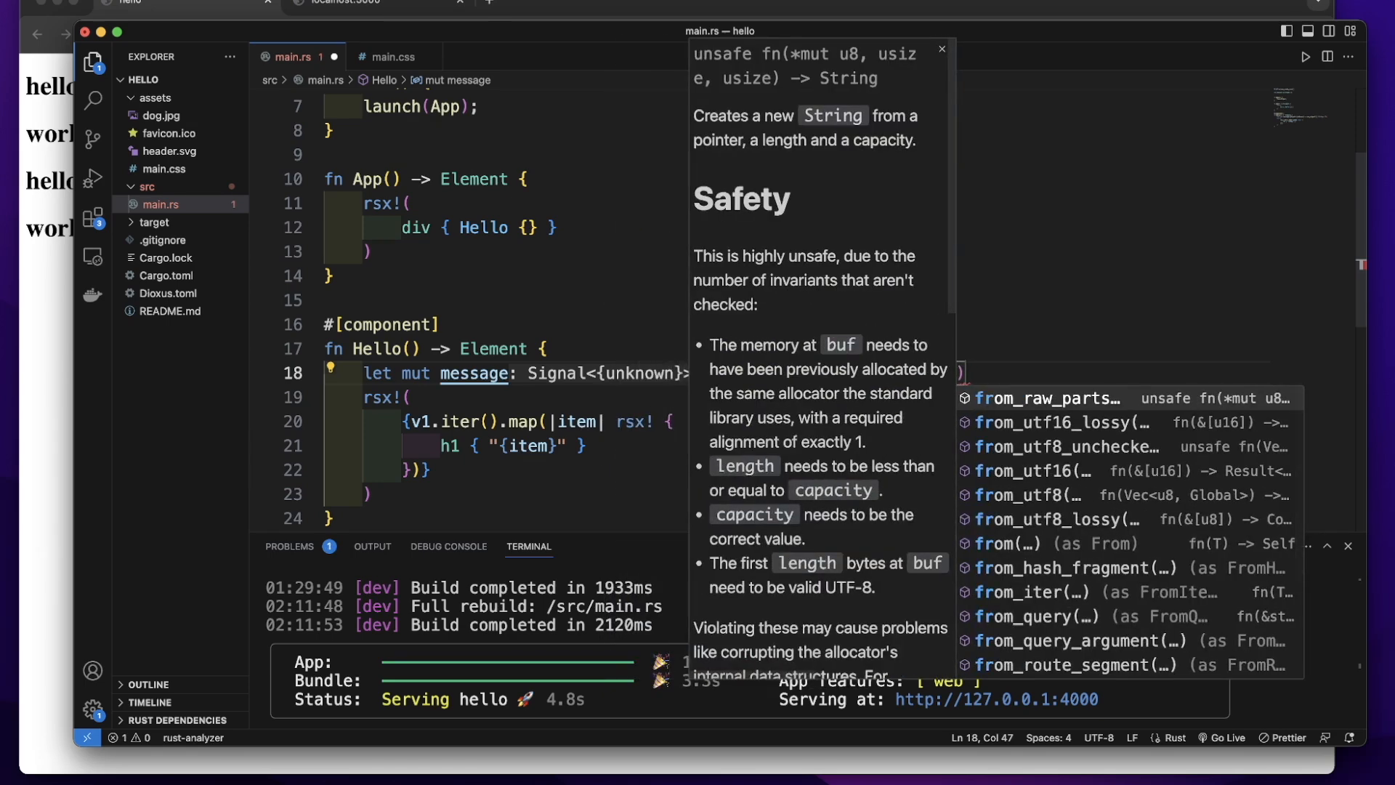
left_click(1008, 543)
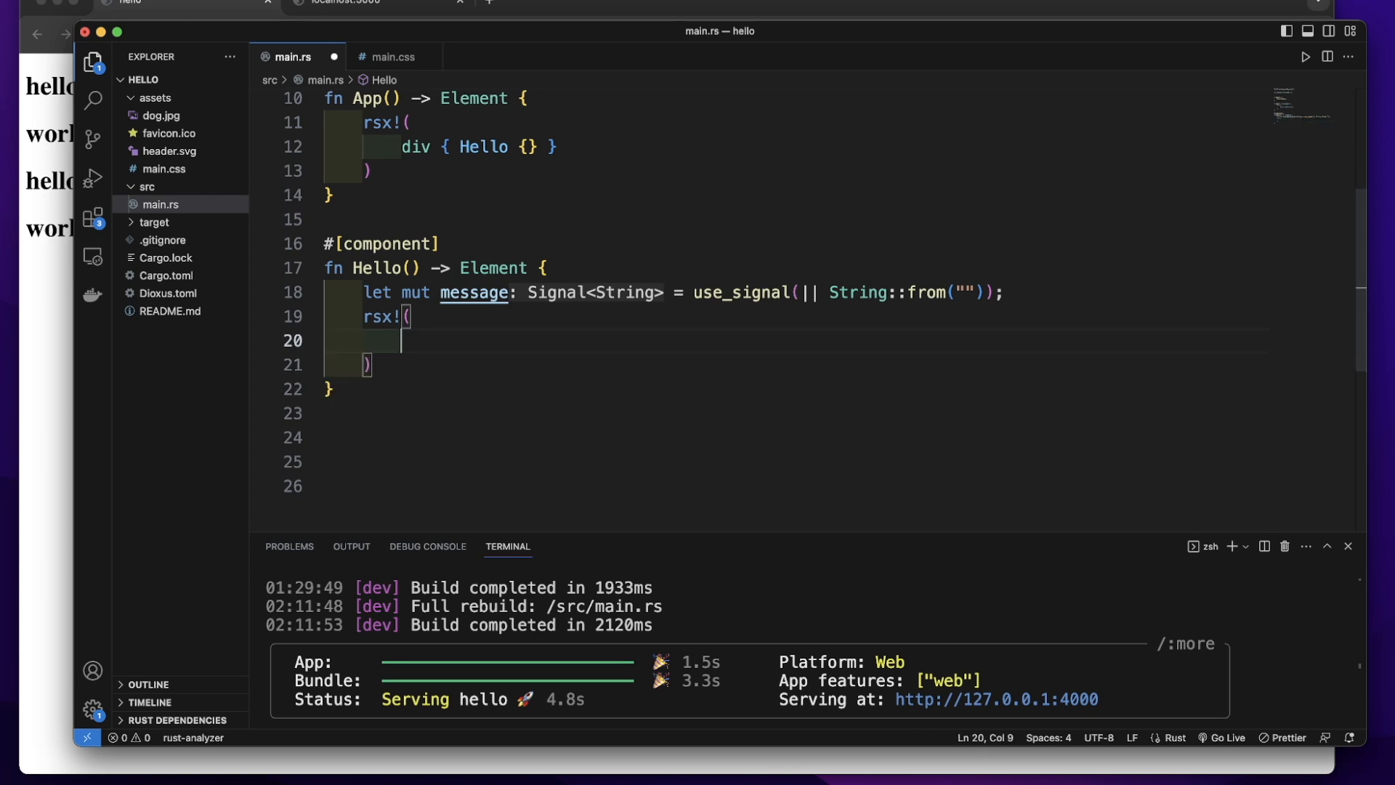
Step: Write div { h1 { "message: {message}" } } inside the rsx! block
type("div {")
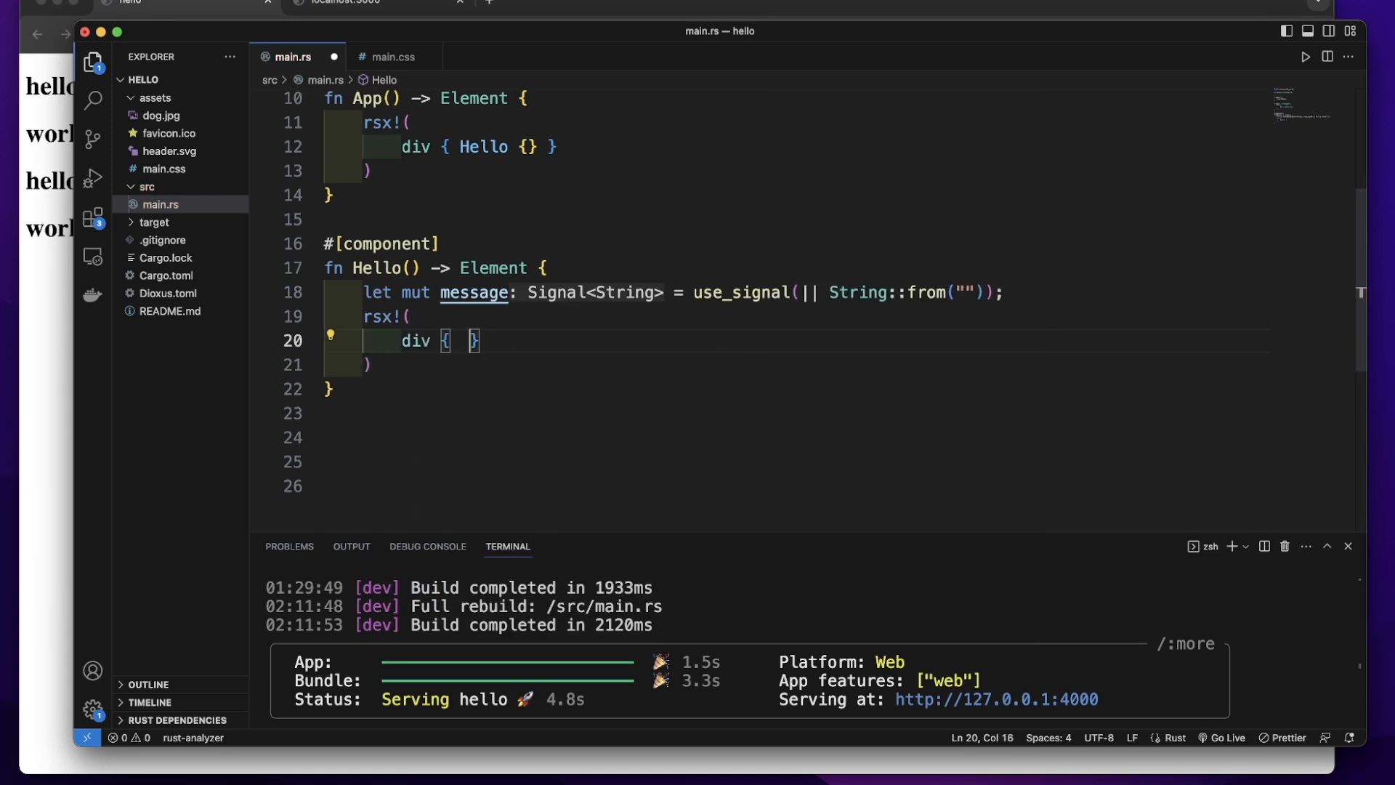
key("Enter")
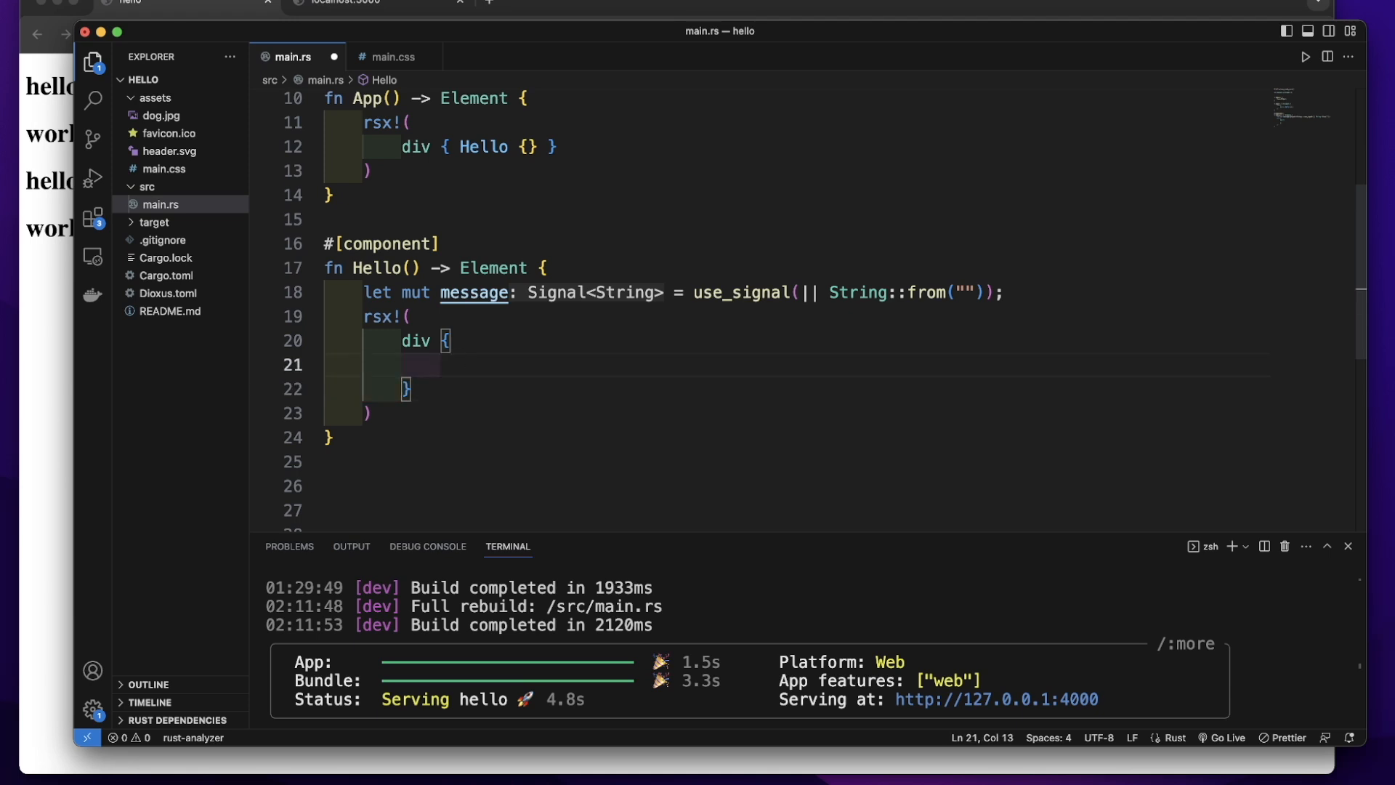
type("h1 {")
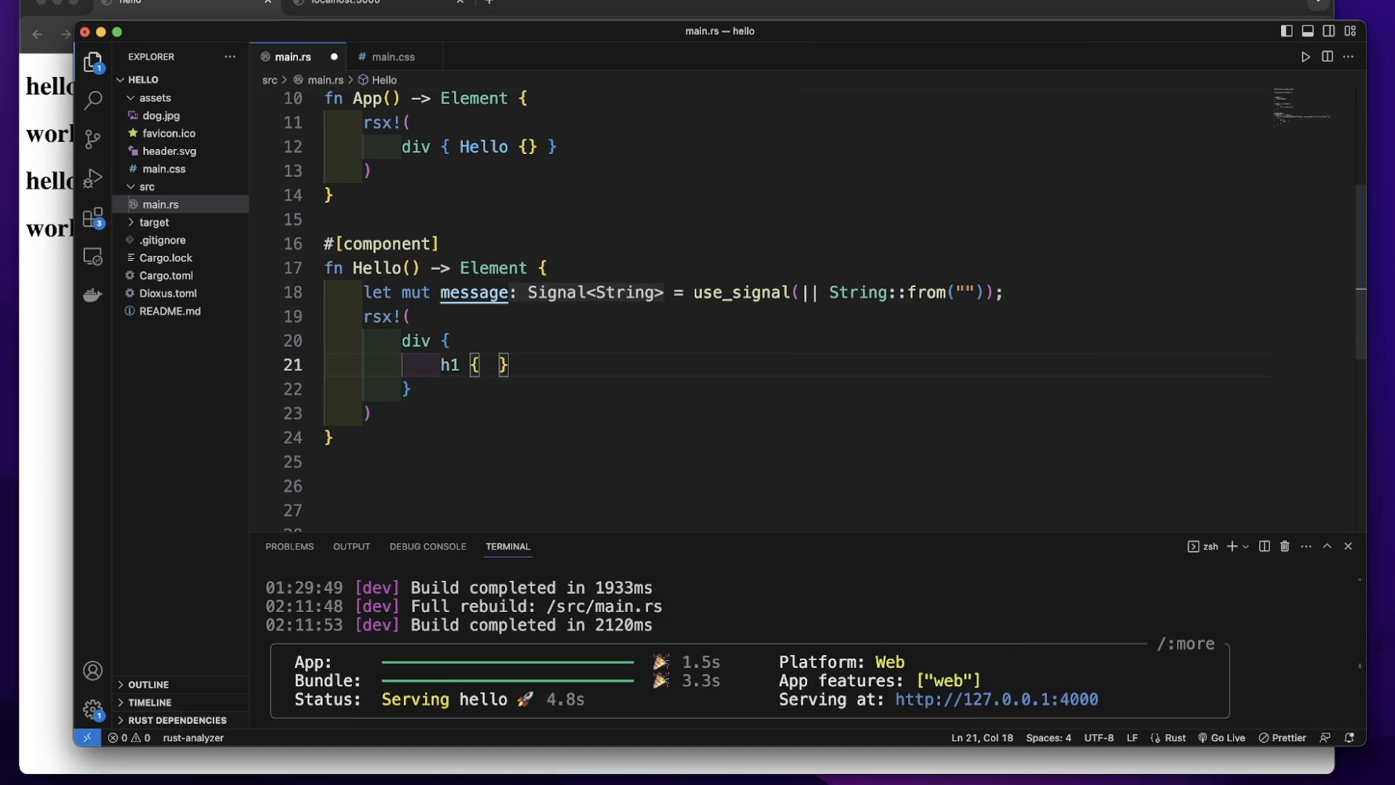
type("\"message\"")
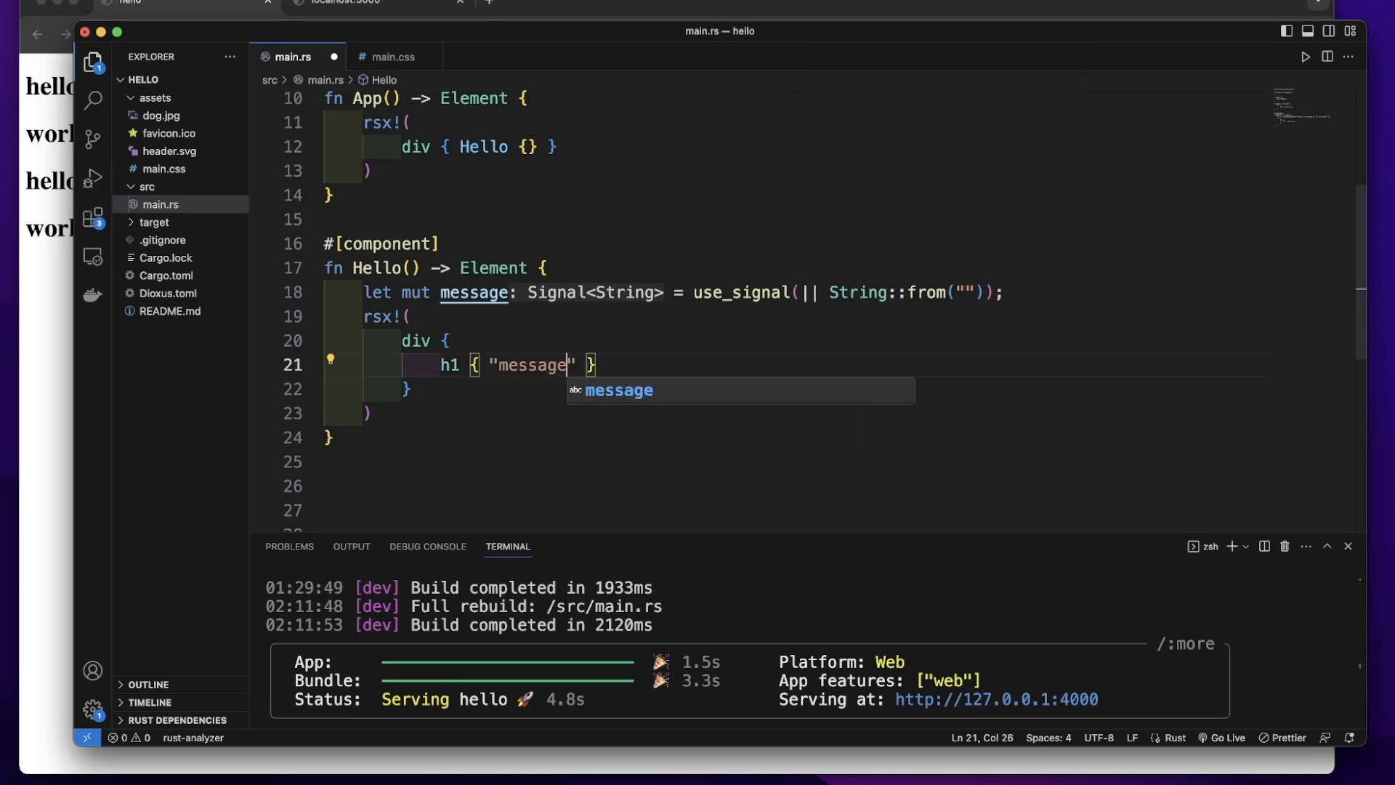
type(": {}")
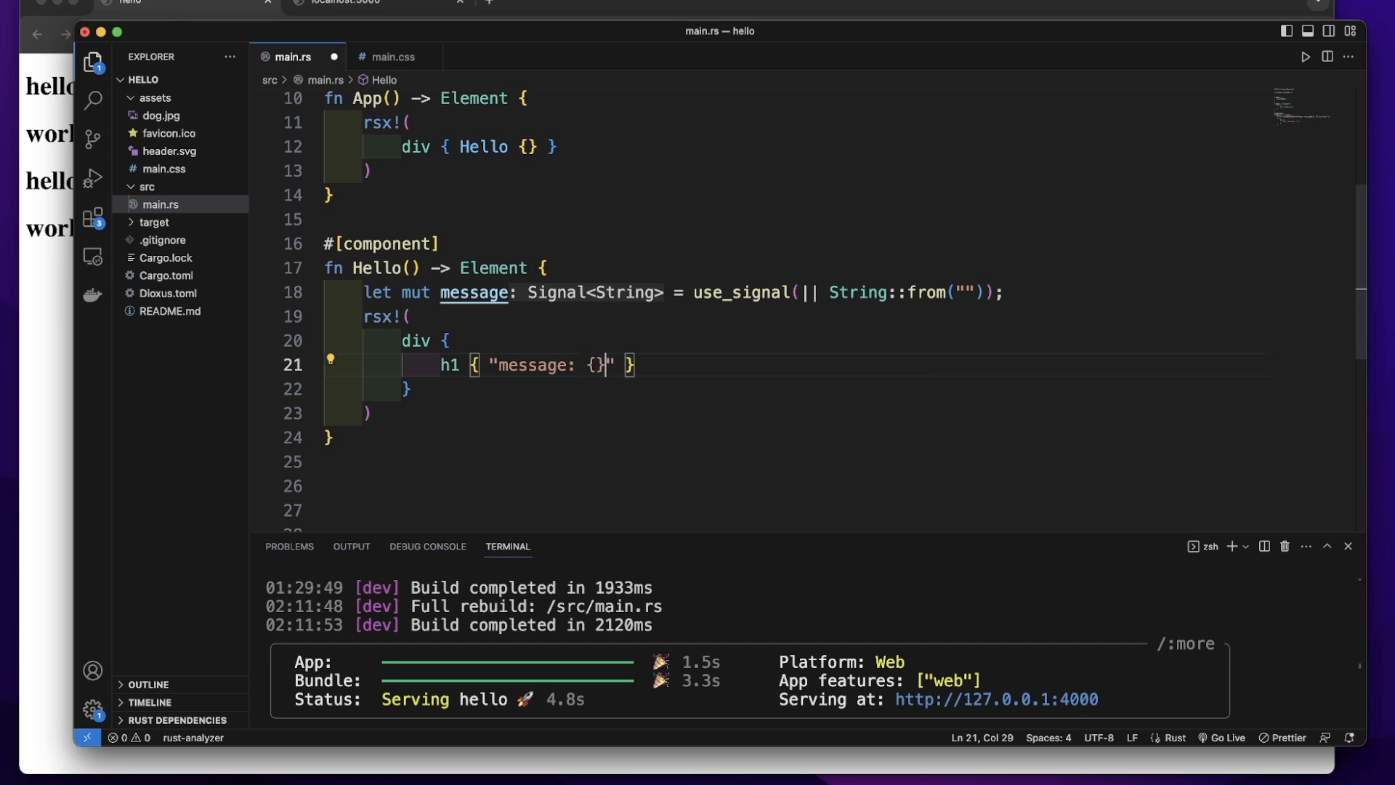
type("message")
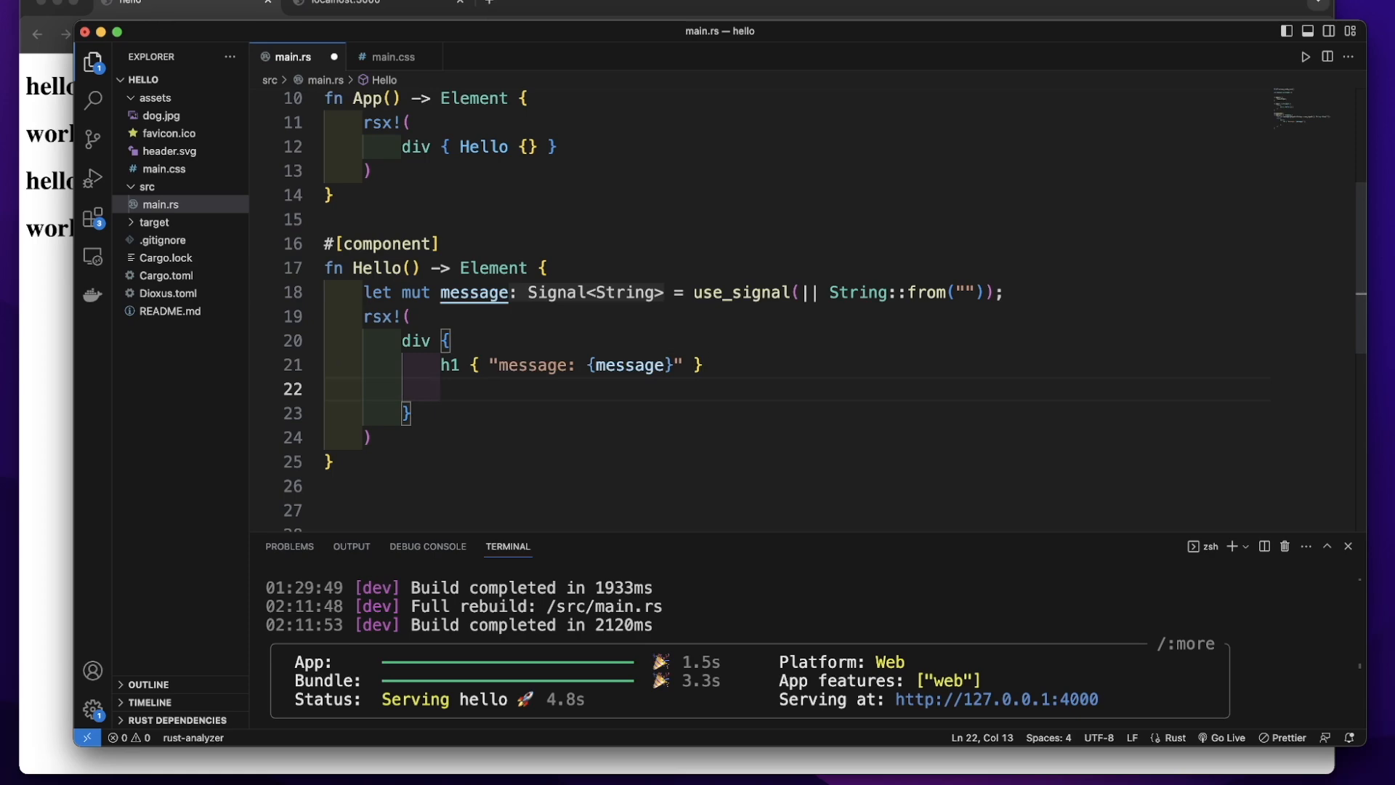
Step: Add input { r#type: "text", oninput: move || } below the h1
type("input {")
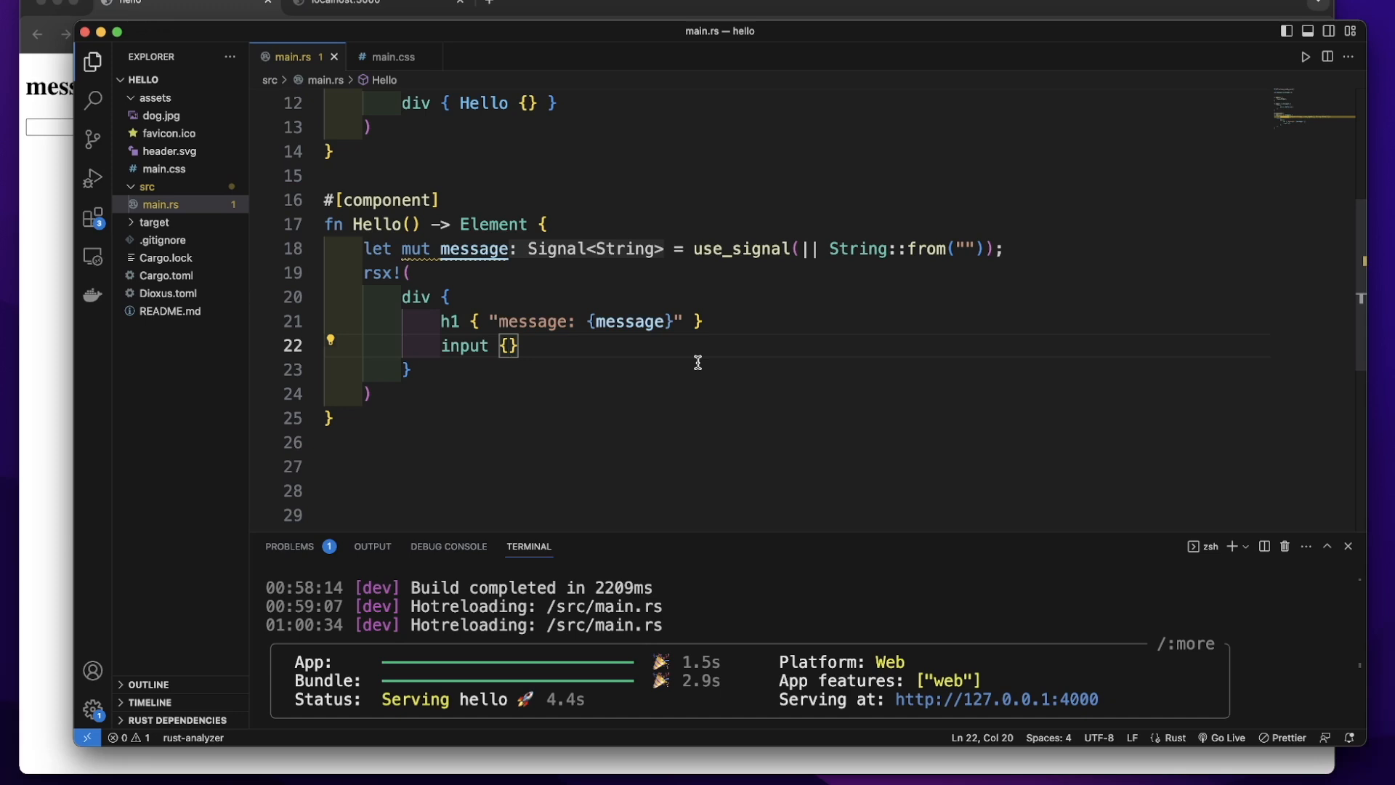
type("r")
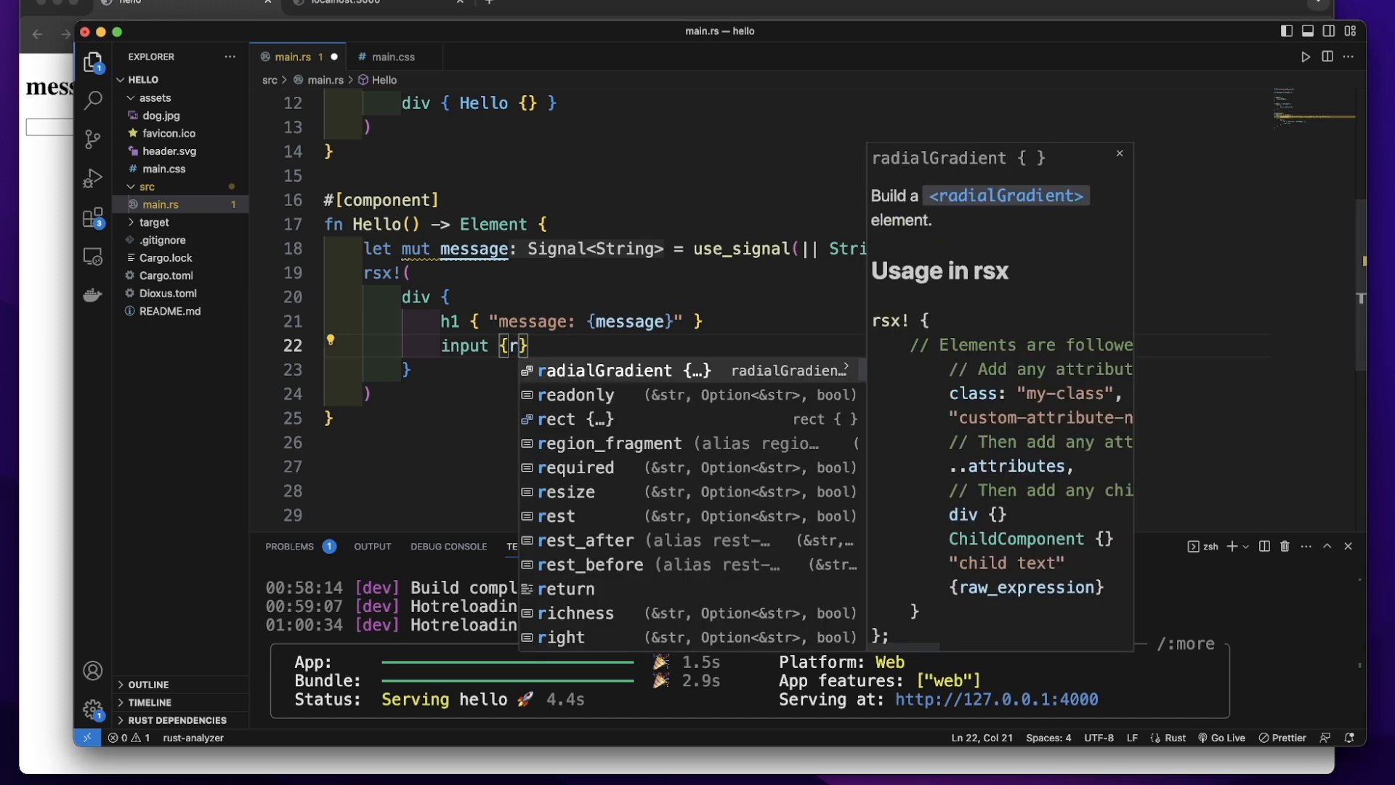
type("#type")
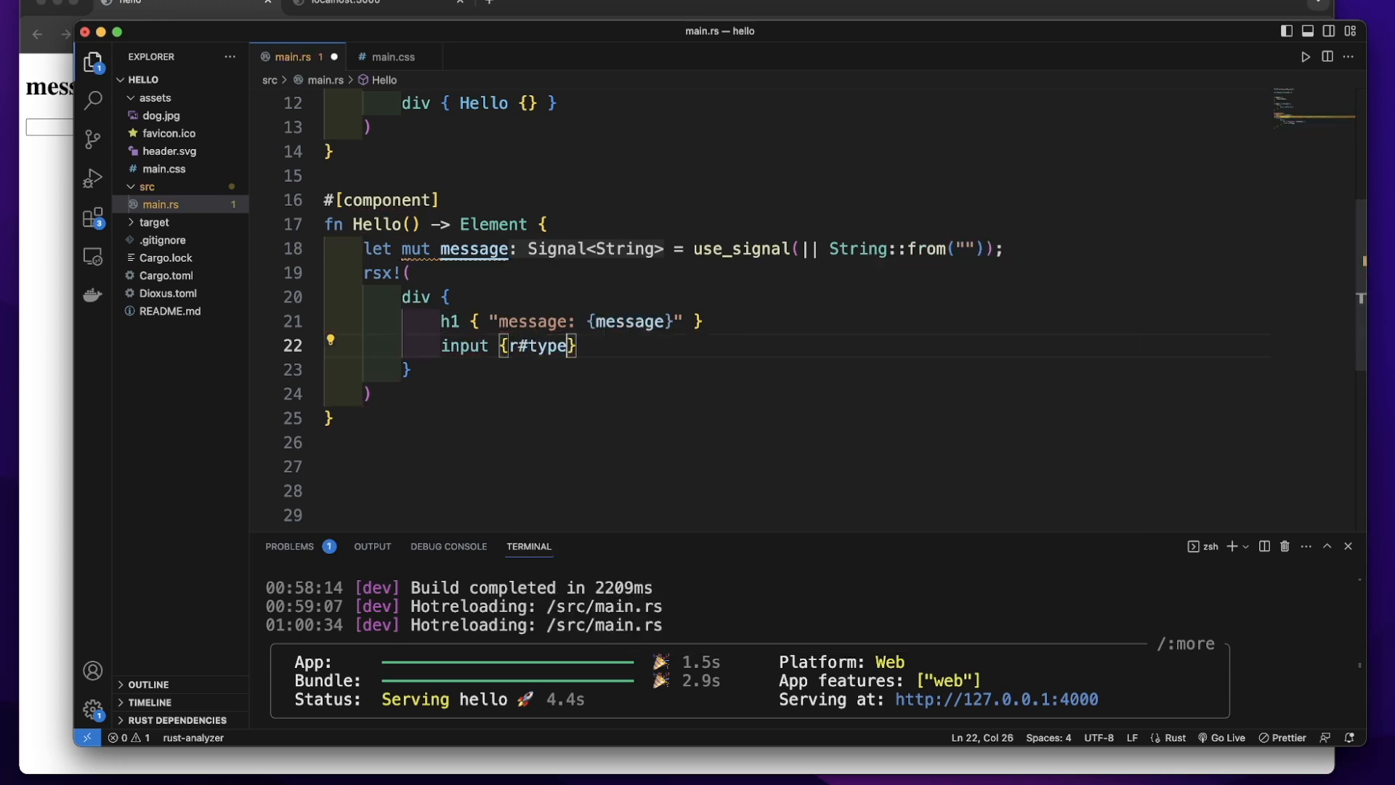
type(": \"tex\"")
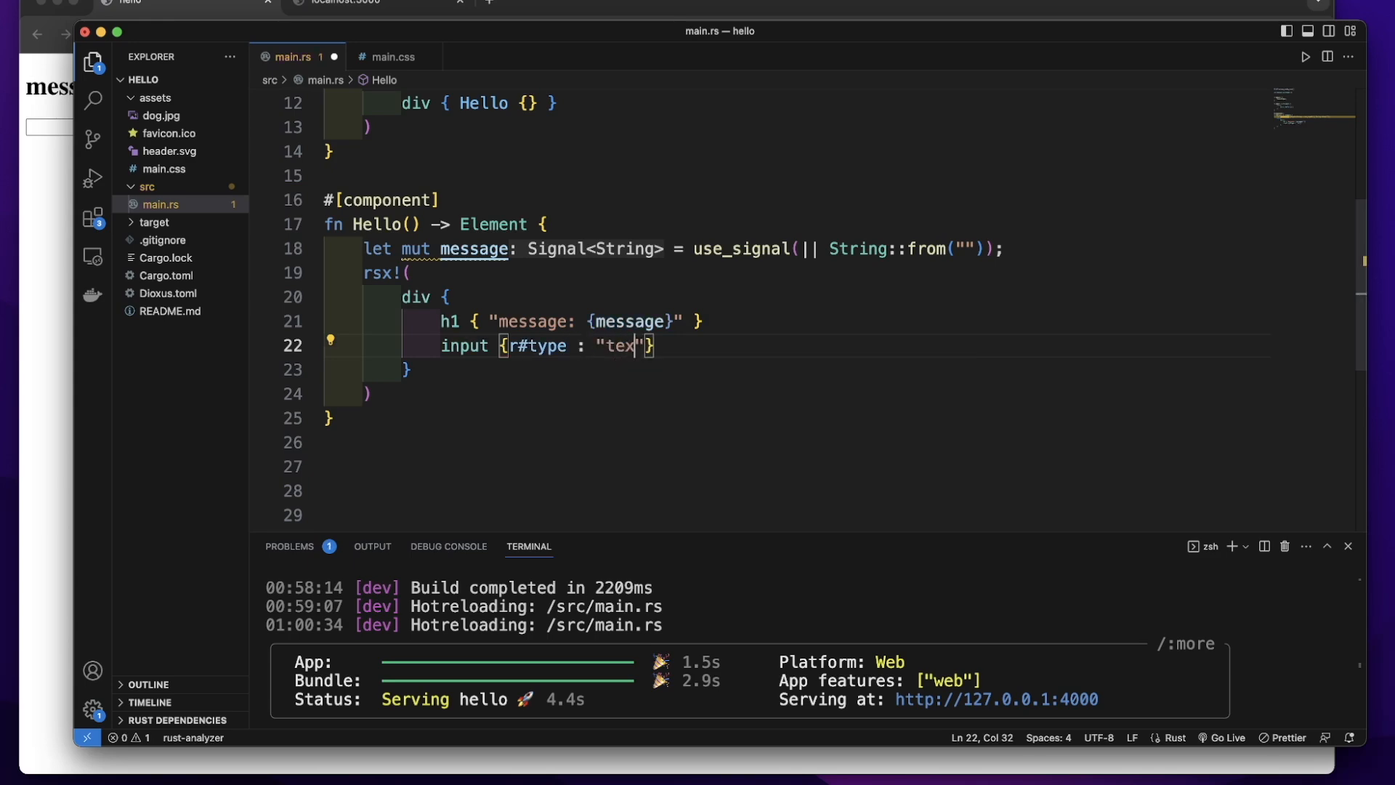
type("t ,")
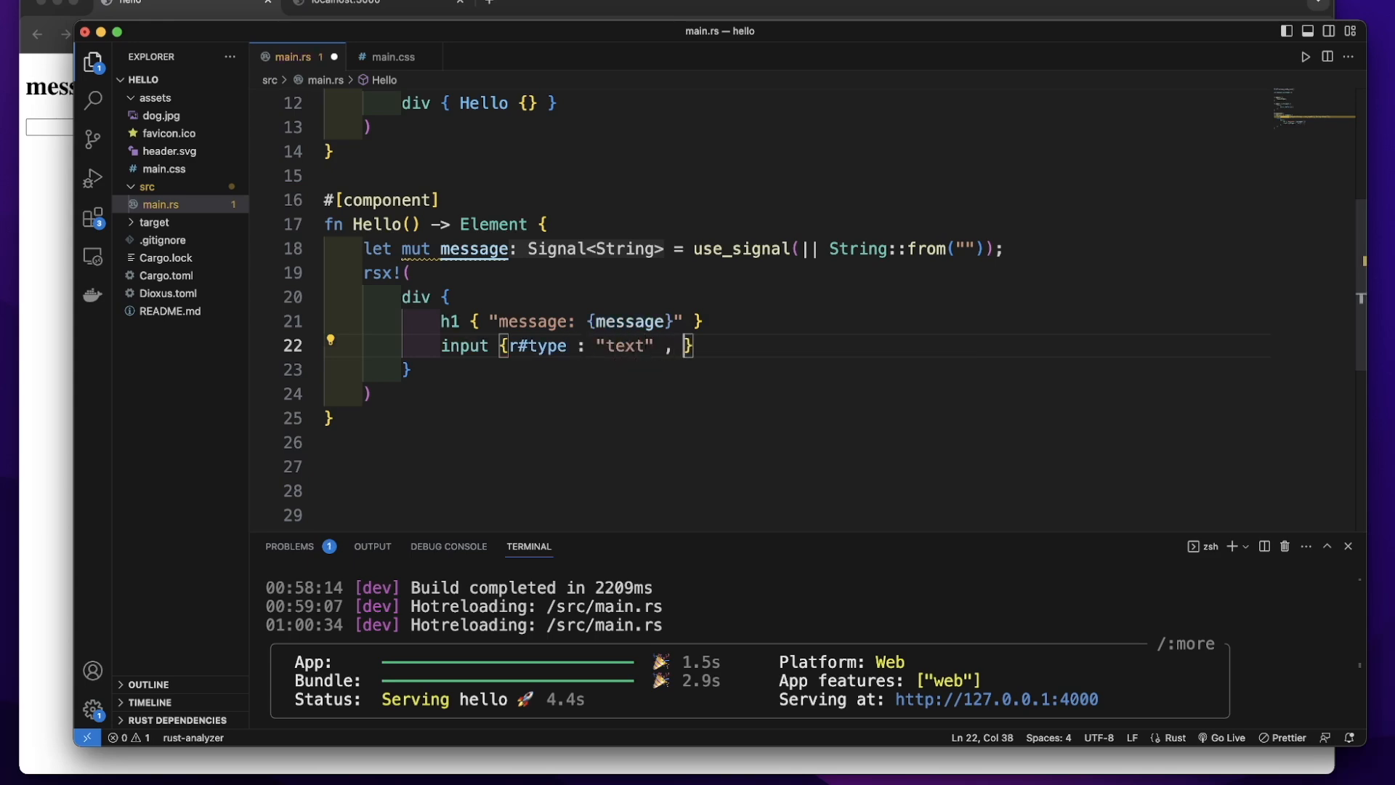
type("oninput :")
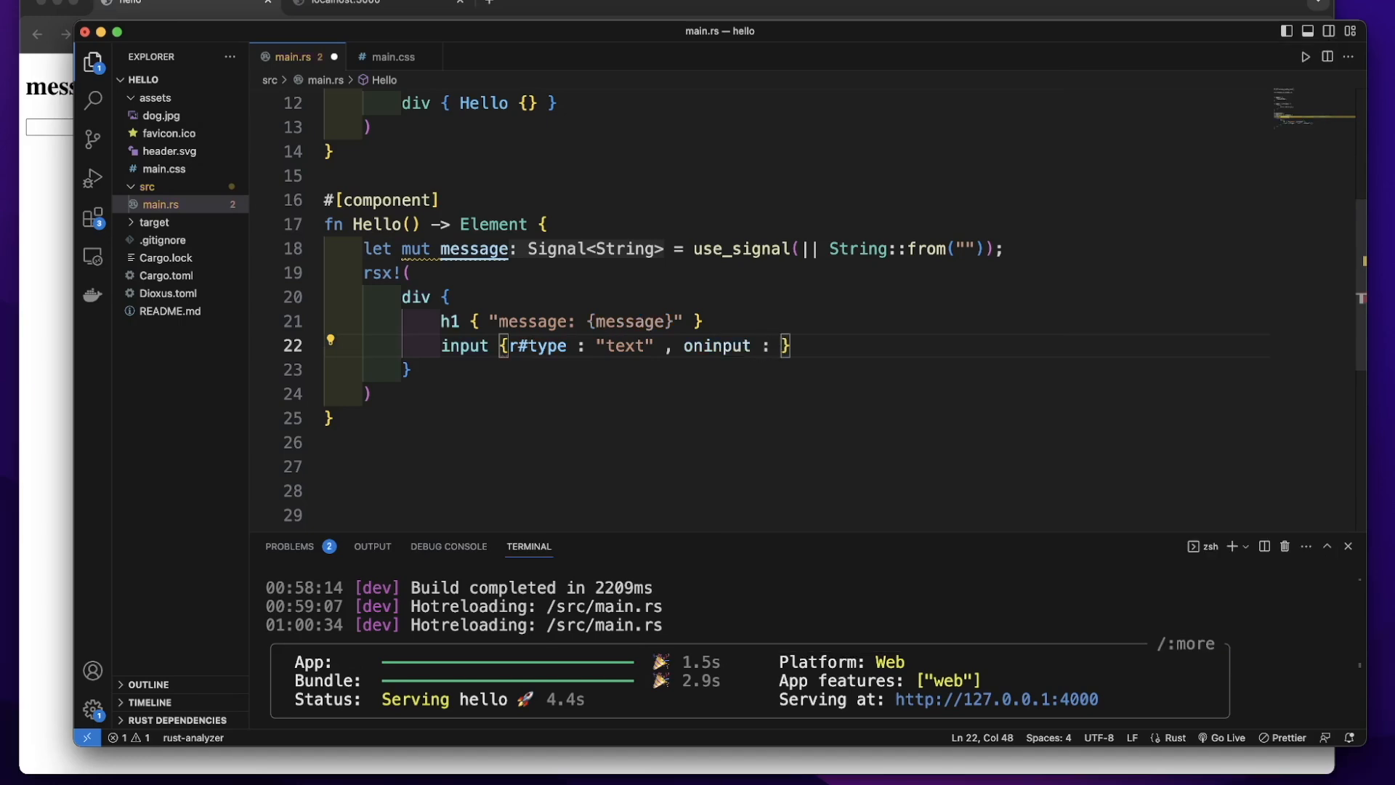
type("mo")
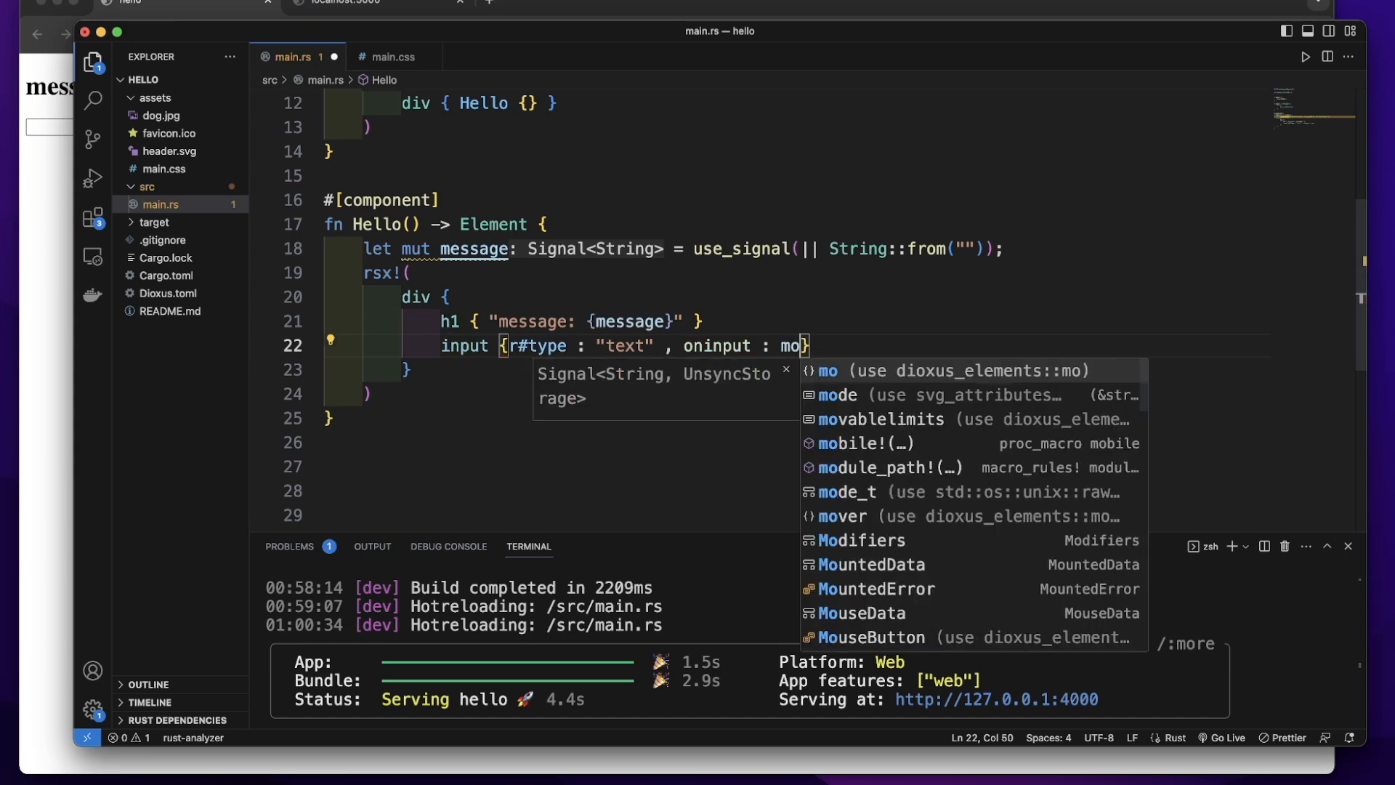
type("ve")
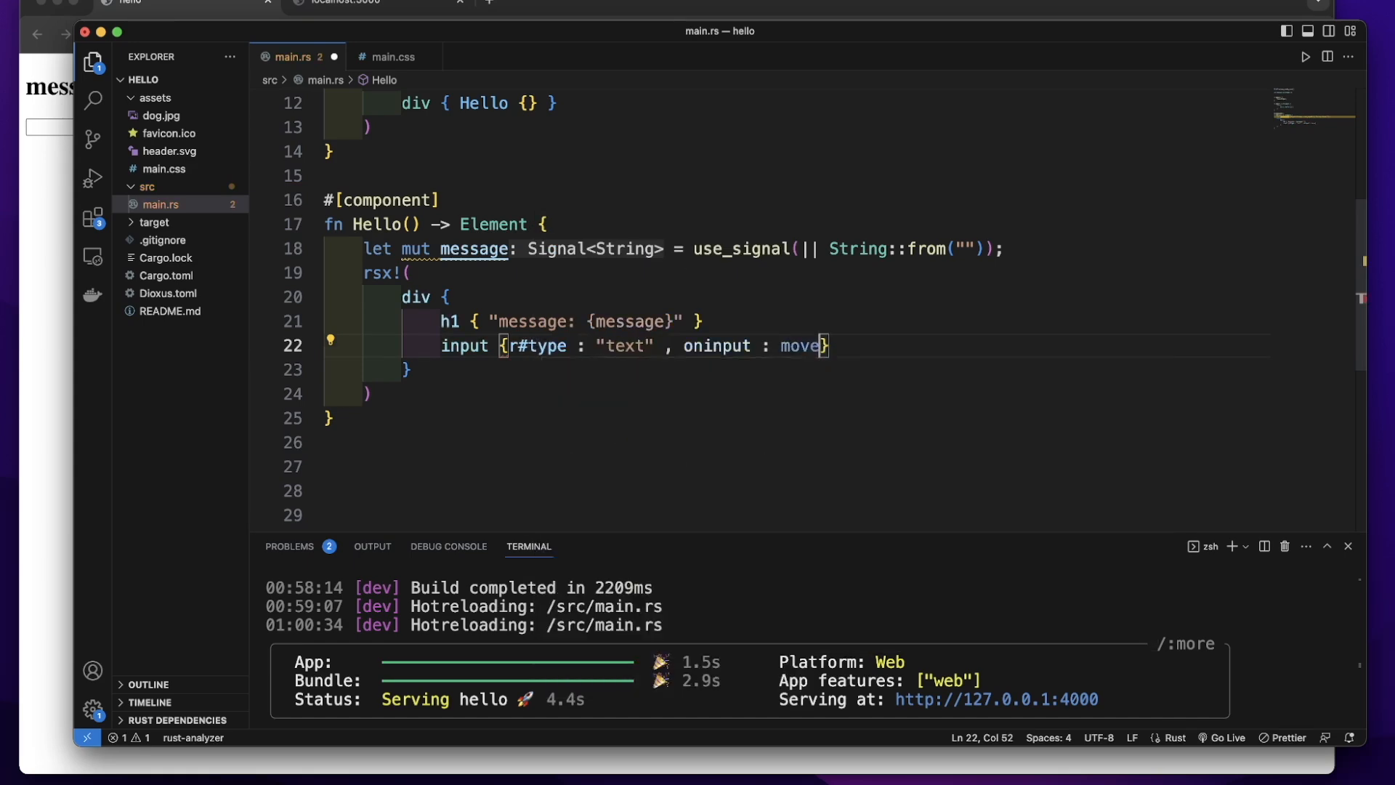
type("\" \"")
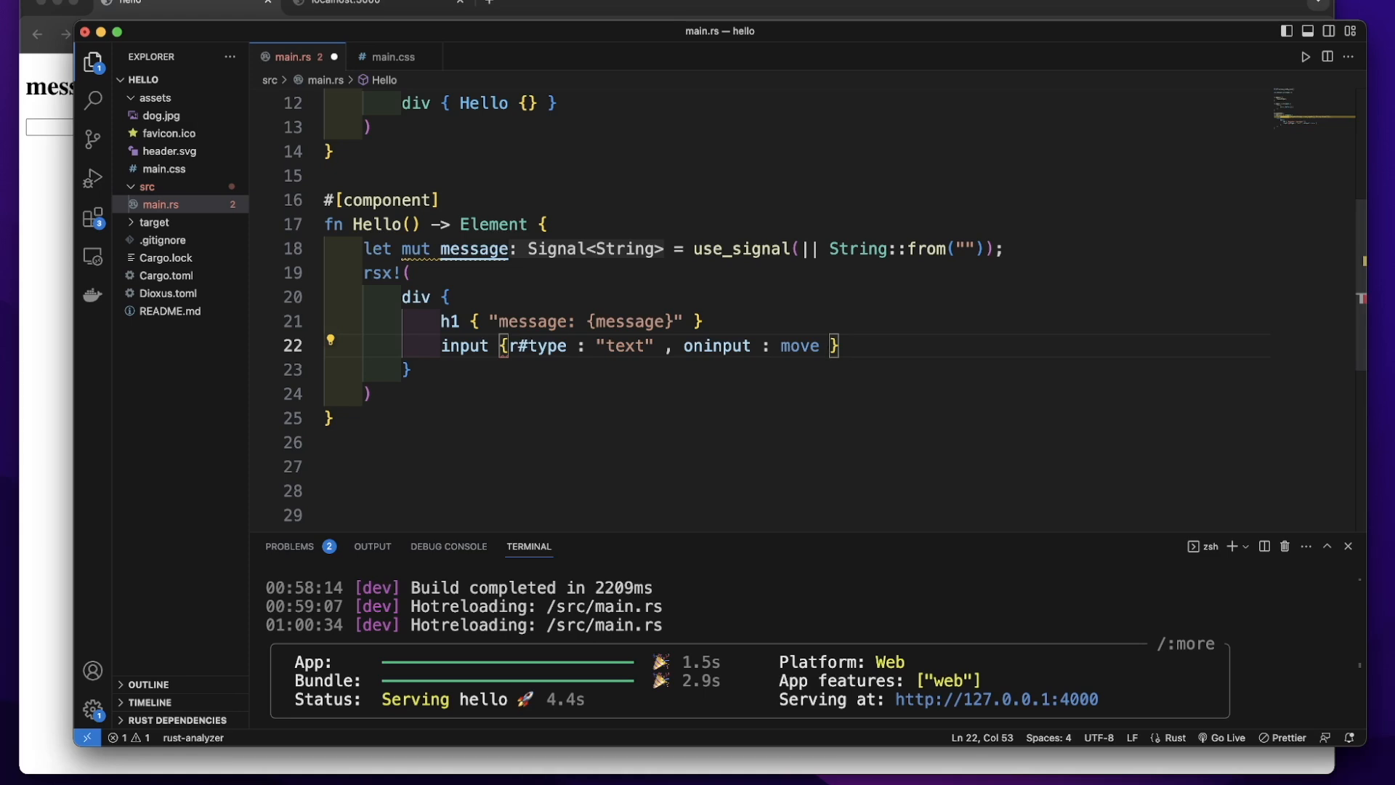
type("||")
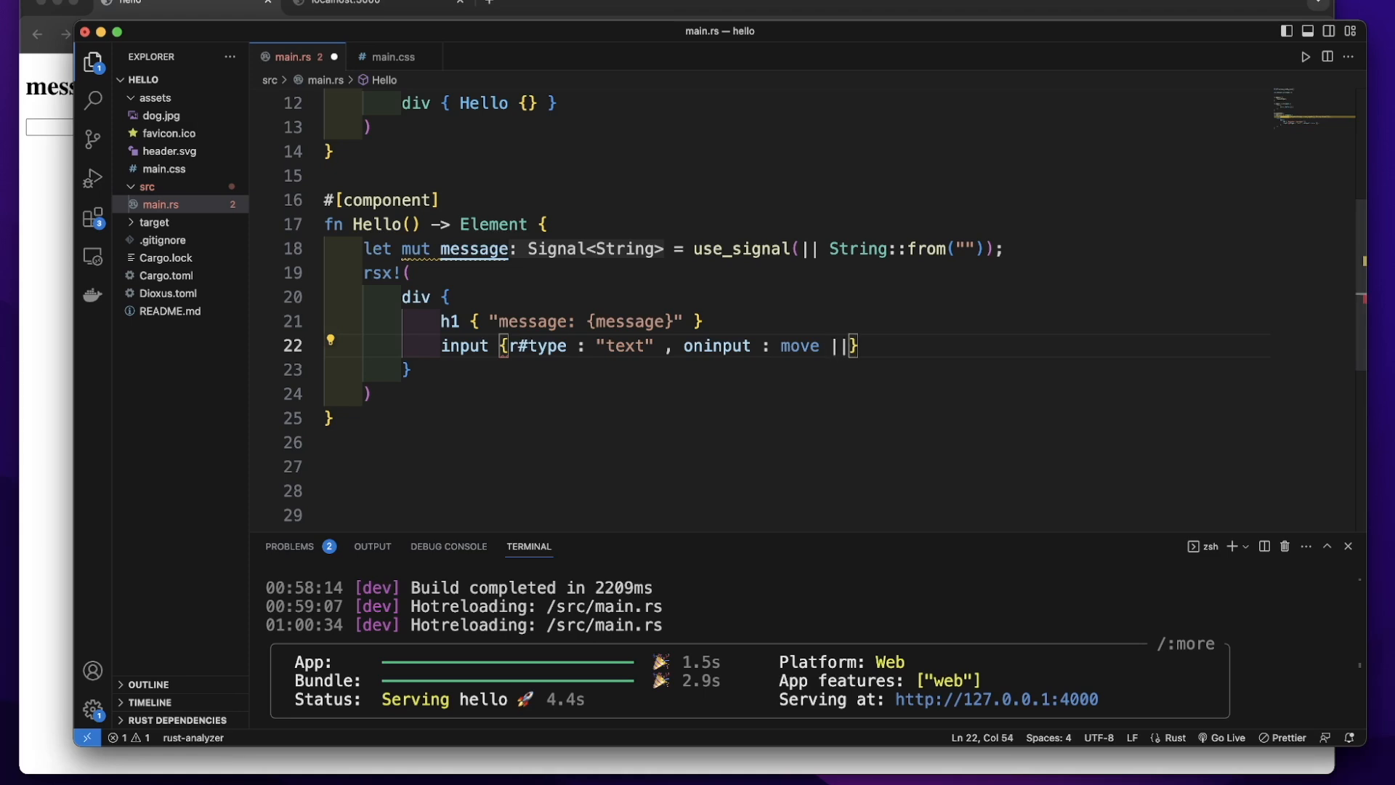
Step: Complete the handler as move |e| message.set(e.value()) and save main.rs
type("e")
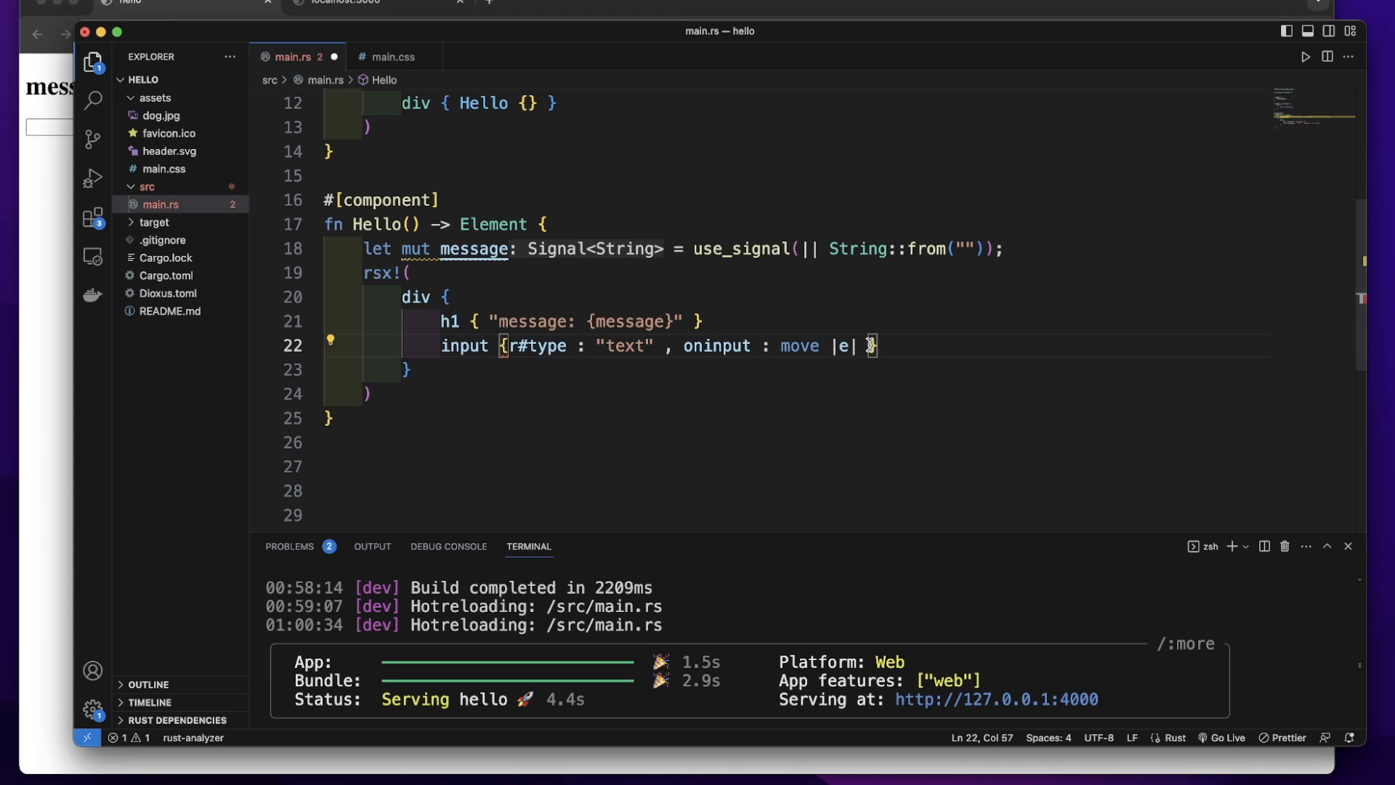
type("message.")
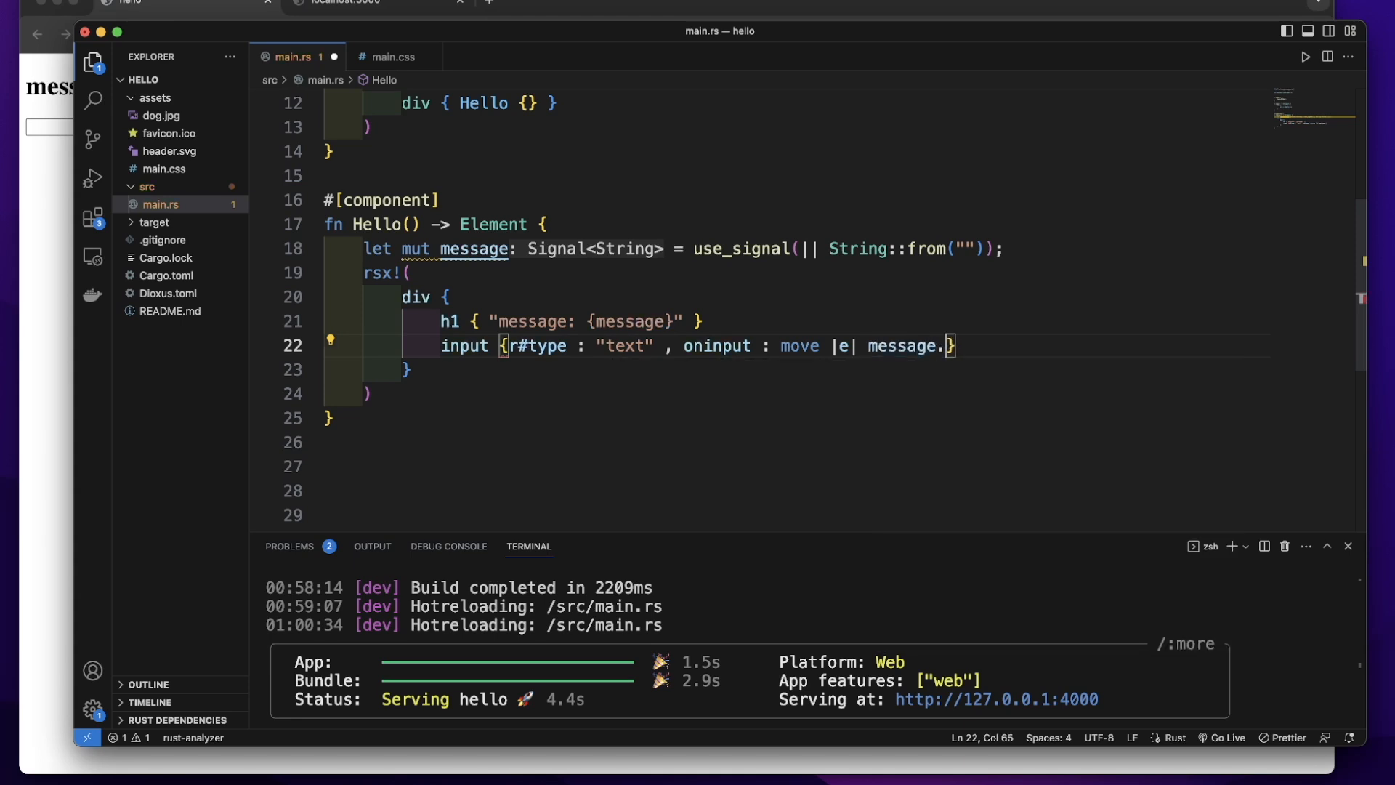
type(".set(value)")
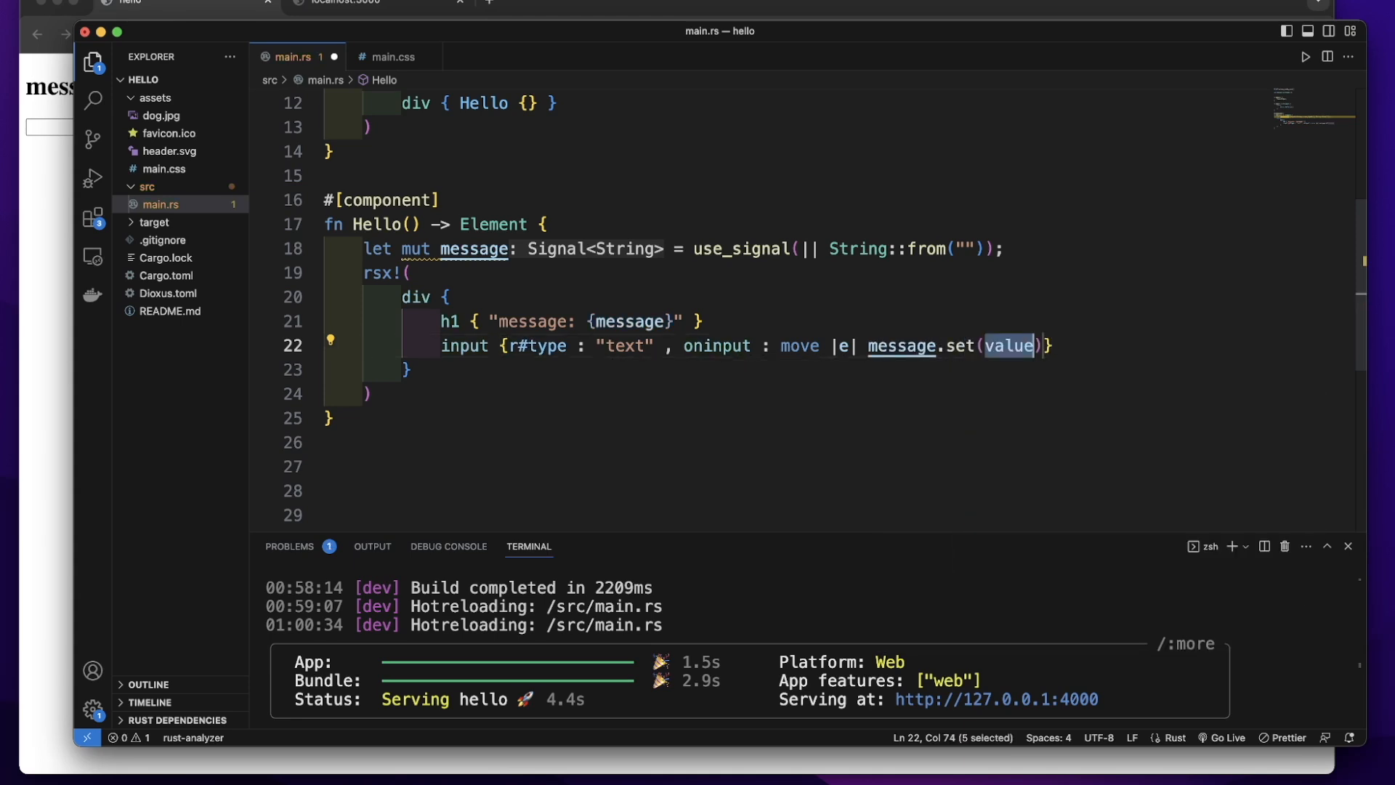
type("e.va")
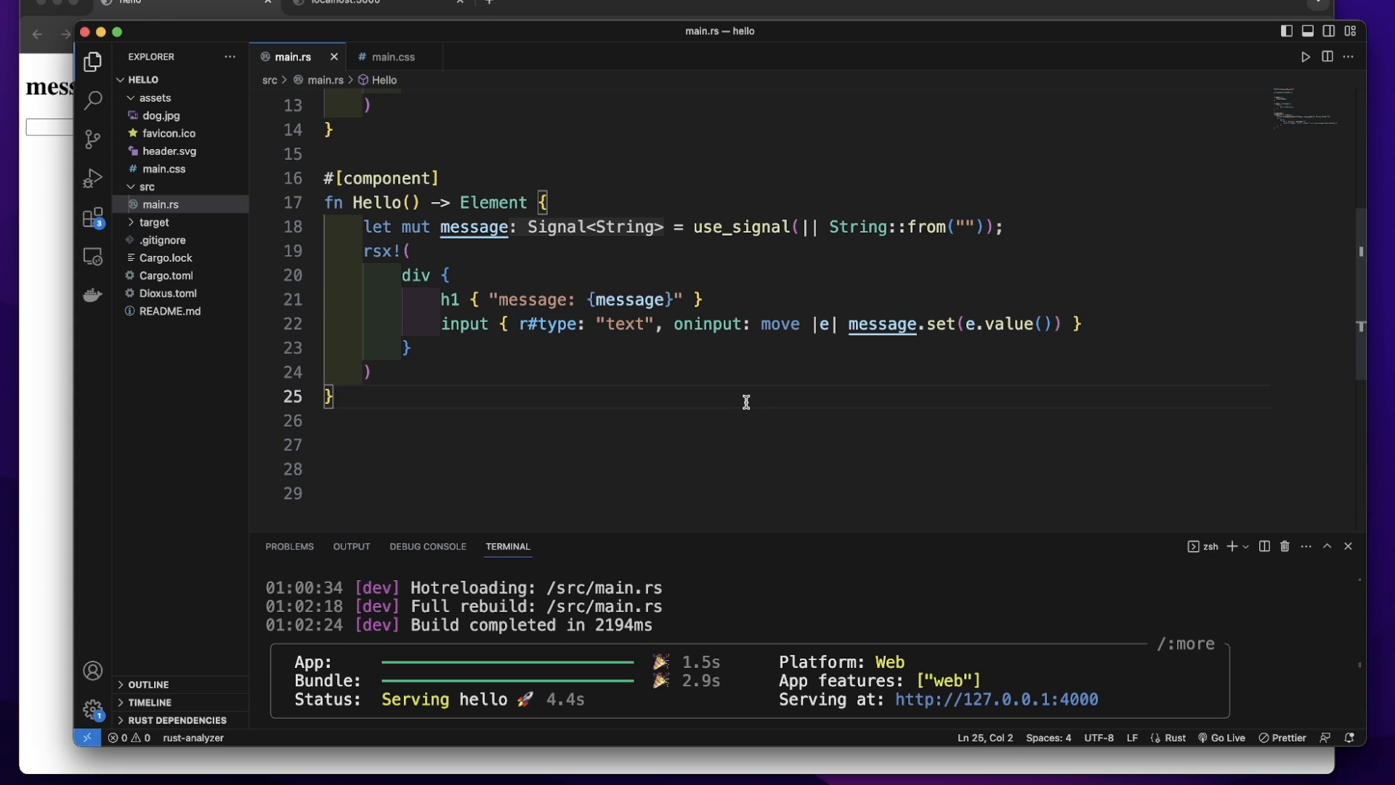
mouse_move(72, 324)
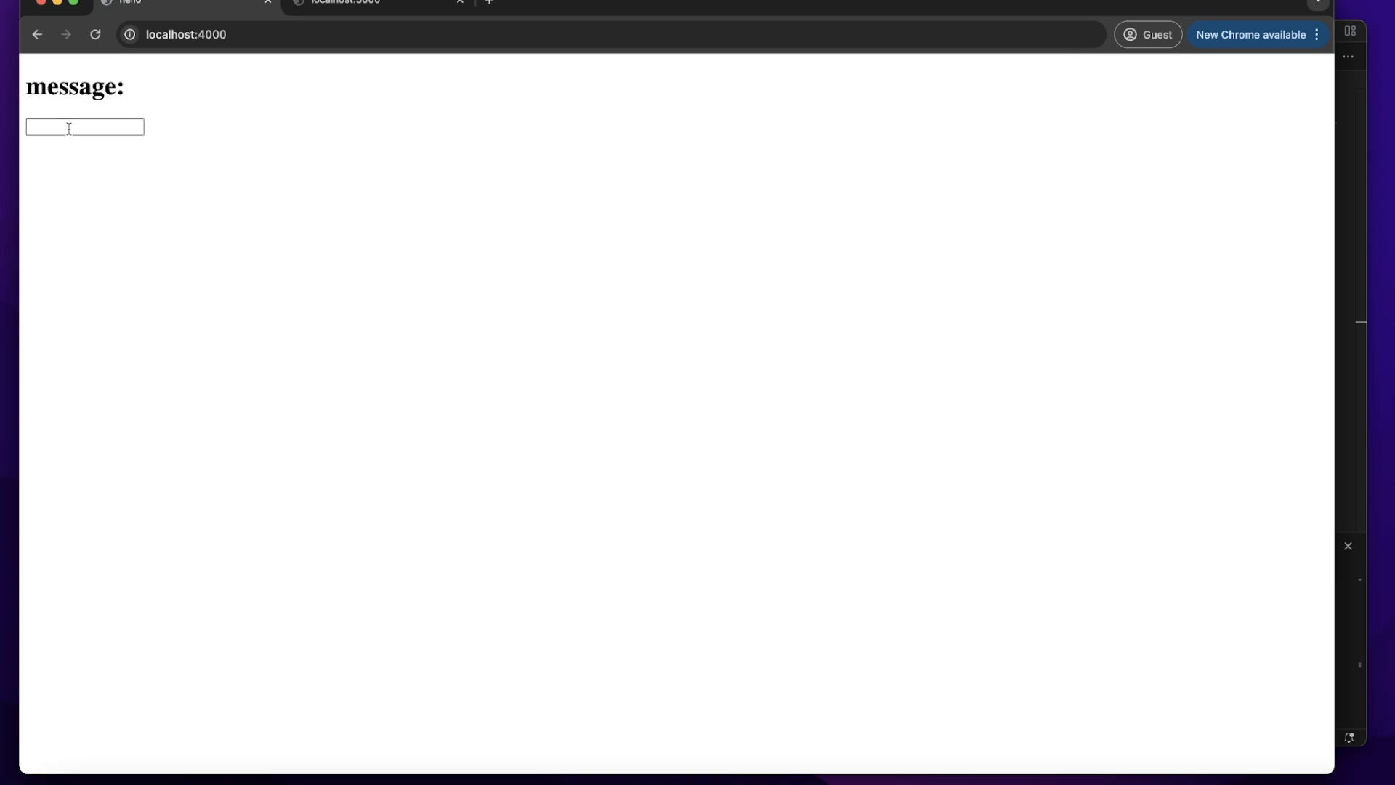
Step: Type 'hello world' into the page's text input and confirm the heading updates
type("hello wo")
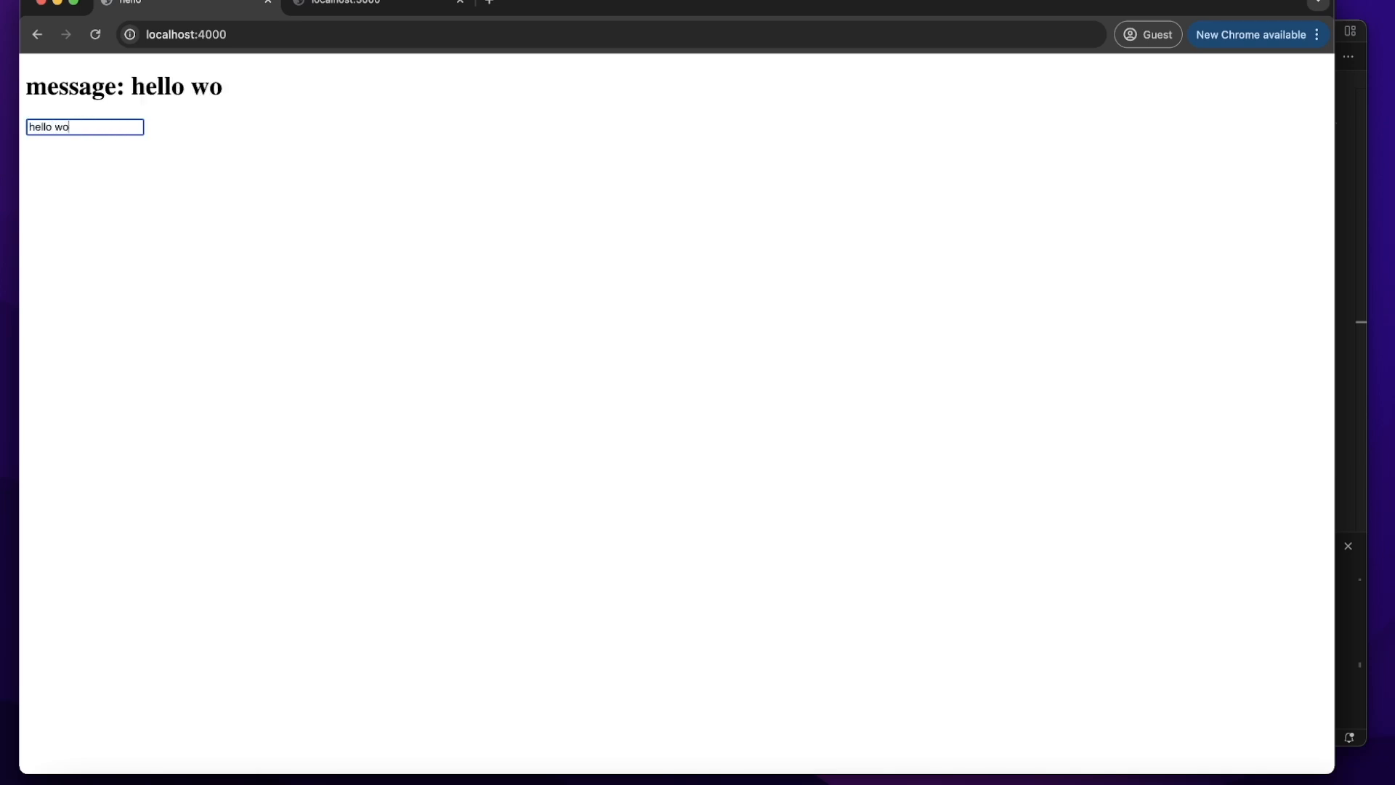
type("rld")
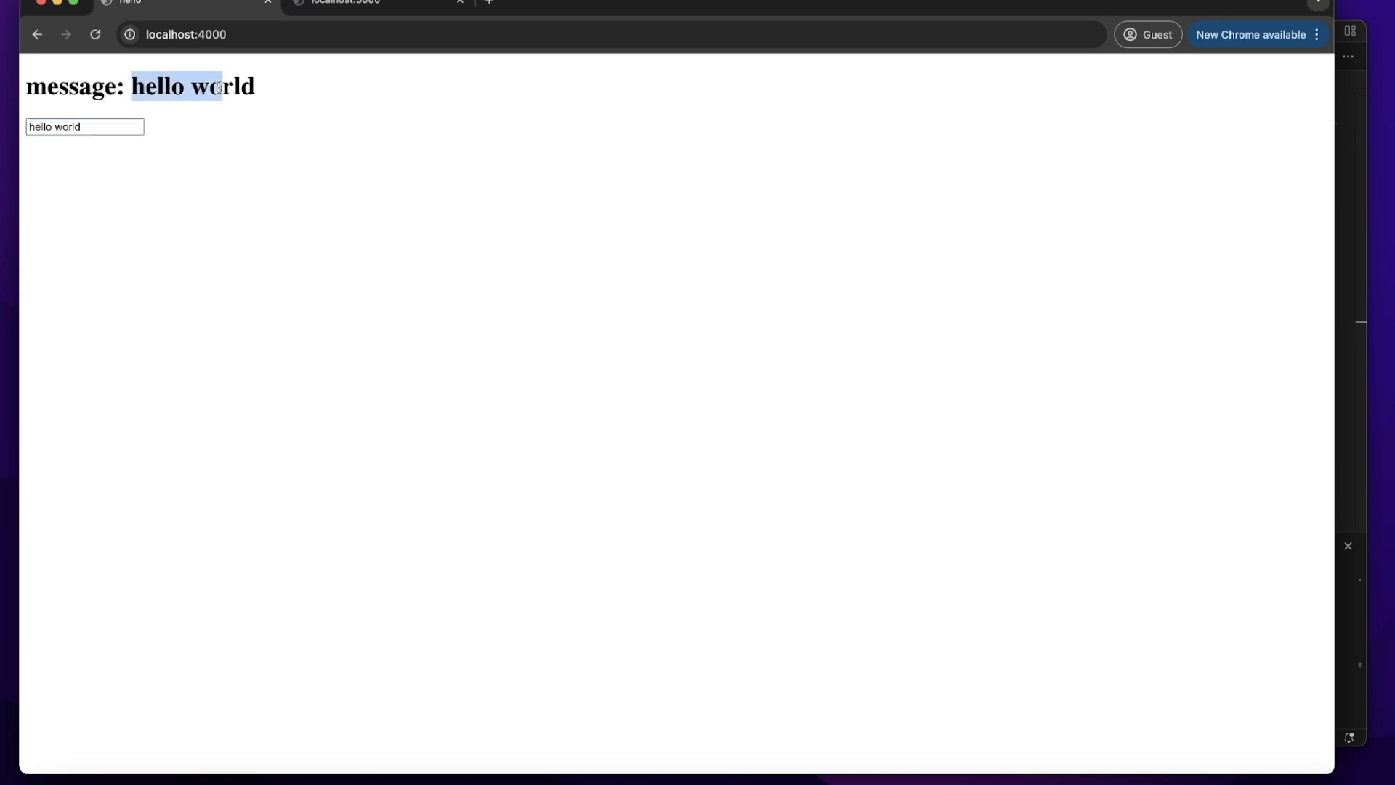
left_click(416, 194)
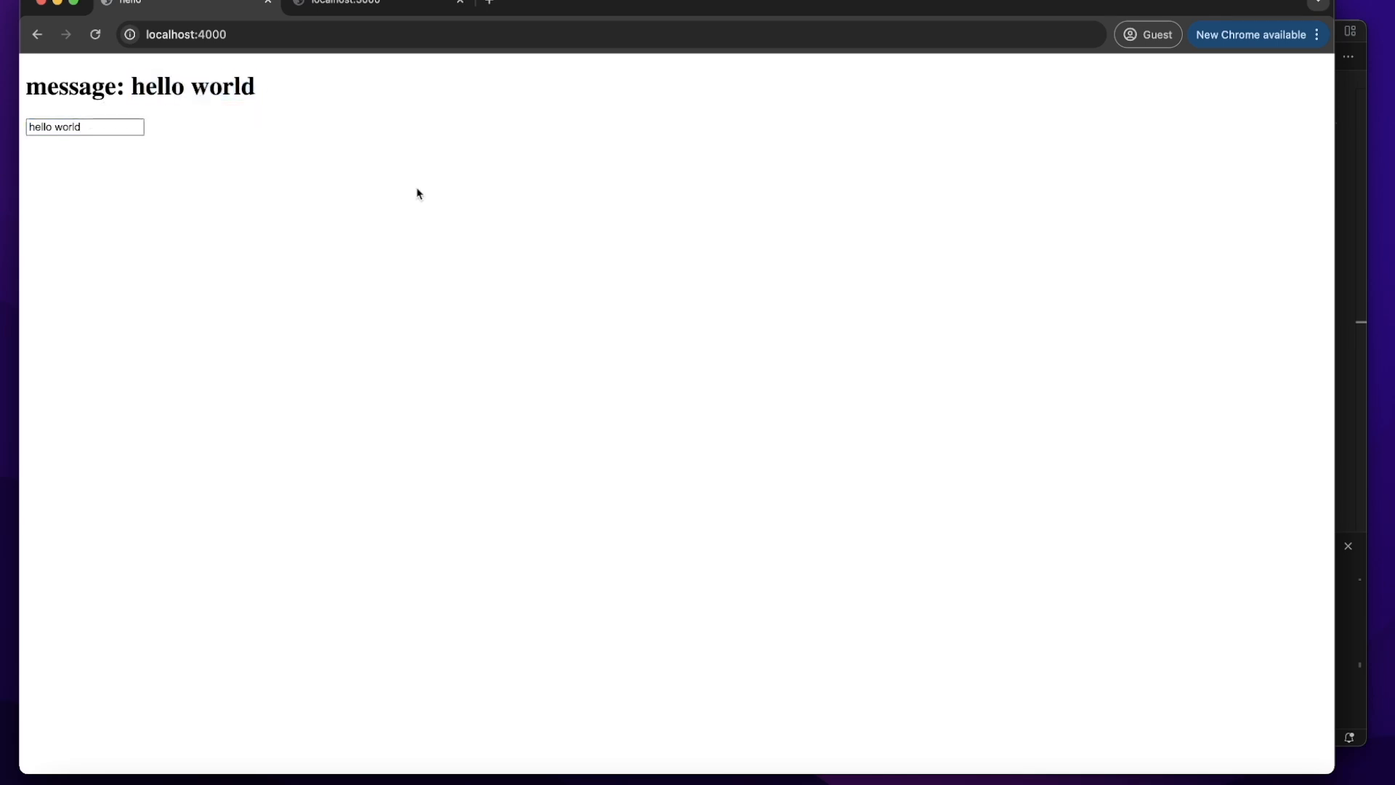